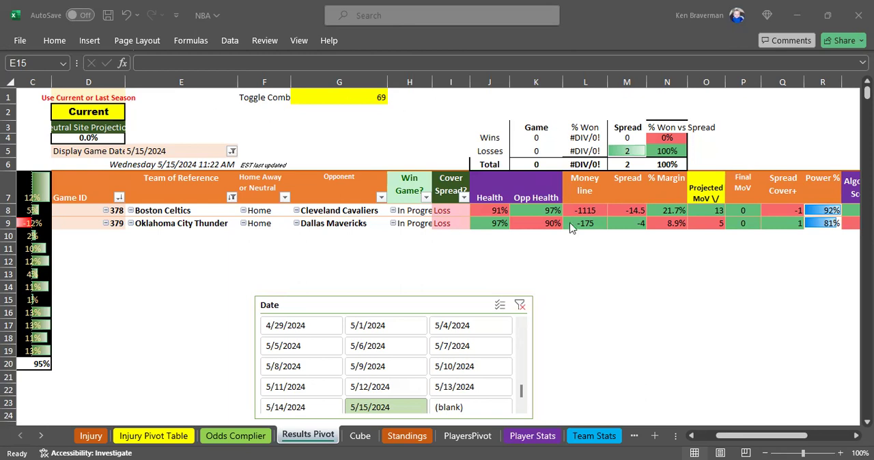
pyautogui.moveTo(314, 299)
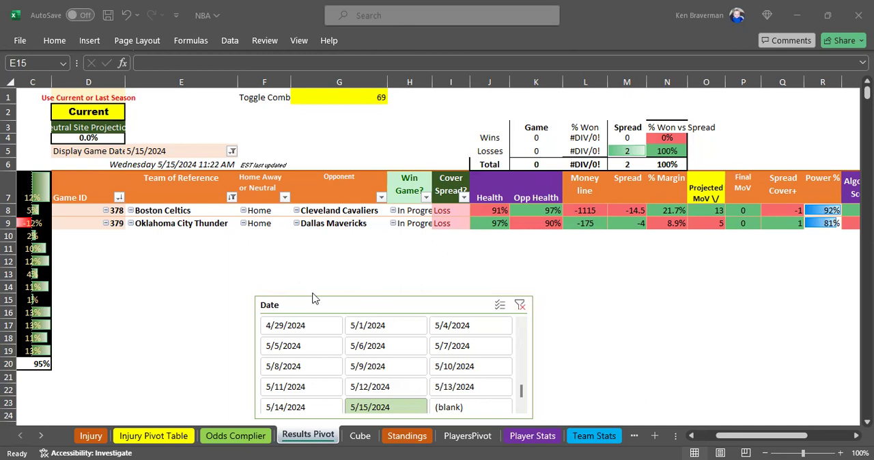
pyautogui.moveTo(314, 306)
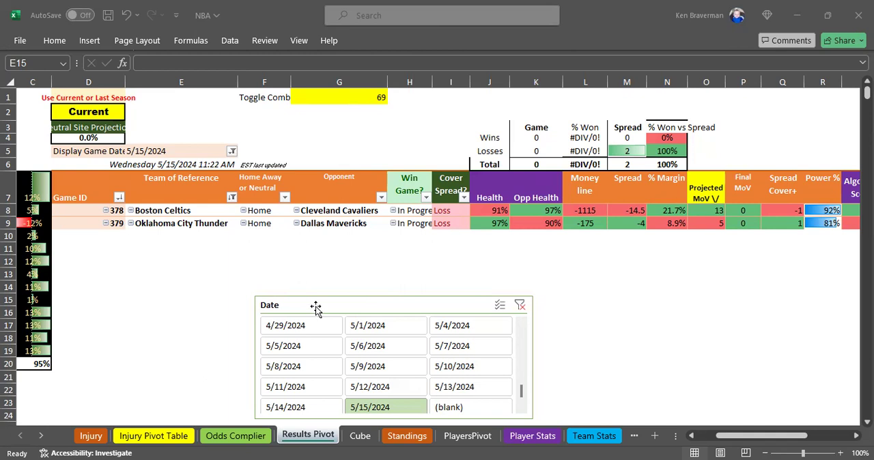
# Step: Switch from the NBA workbook to the NHL workbook's Results Pivot for games 415–417
pyautogui.click(316, 307)
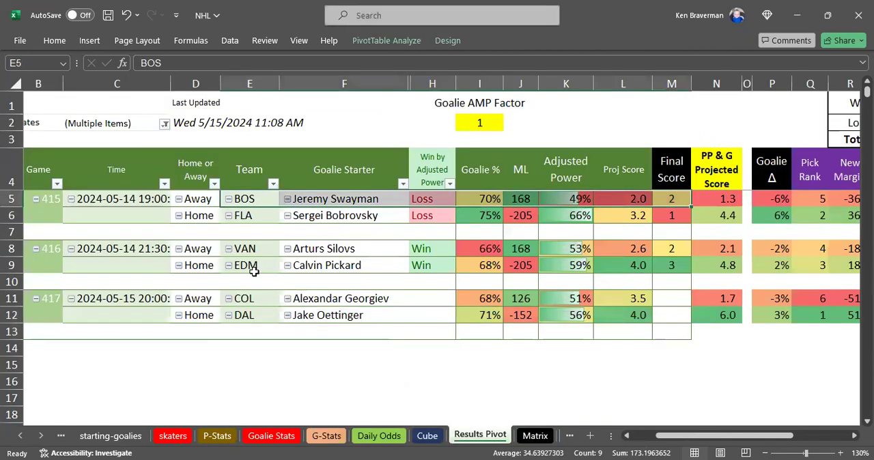
# Step: Review the BOS, EDM, VAN and COL goalie rows, Jake Oettinger's start and Dallas's -152 money line
pyautogui.click(249, 265)
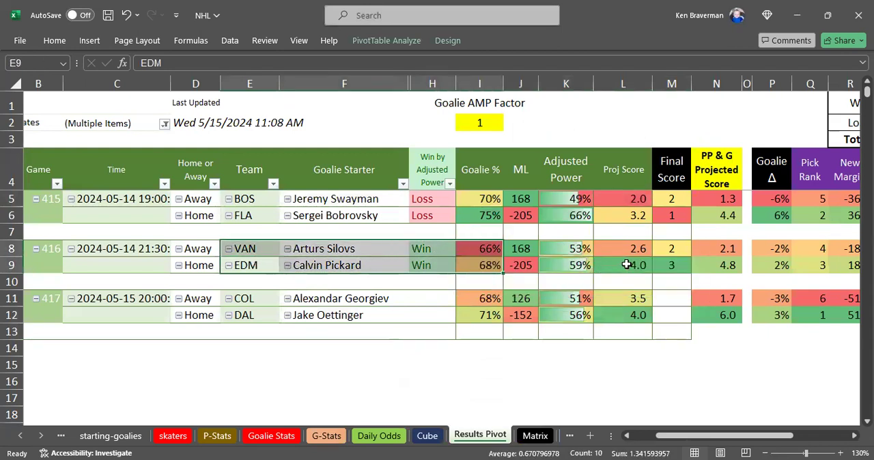
pyautogui.click(671, 265)
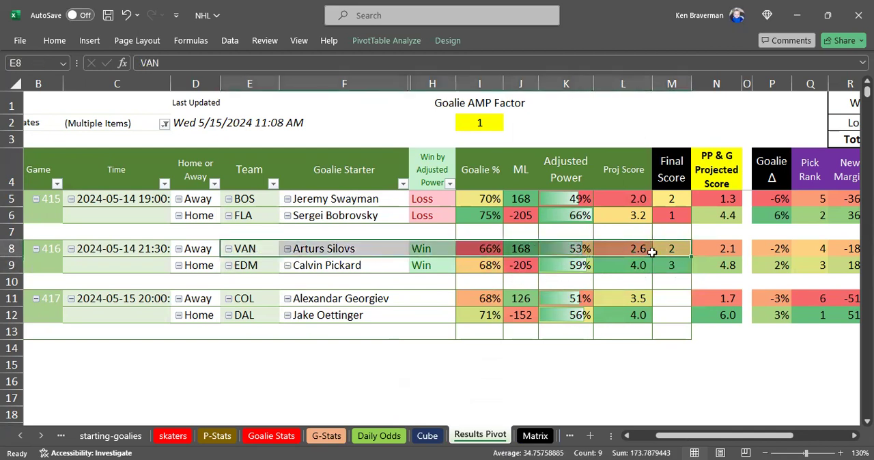
pyautogui.click(249, 265)
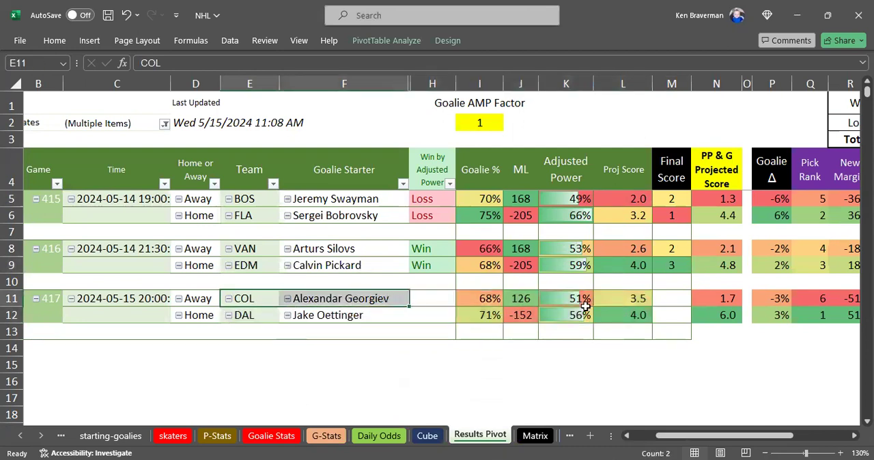
pyautogui.click(328, 314)
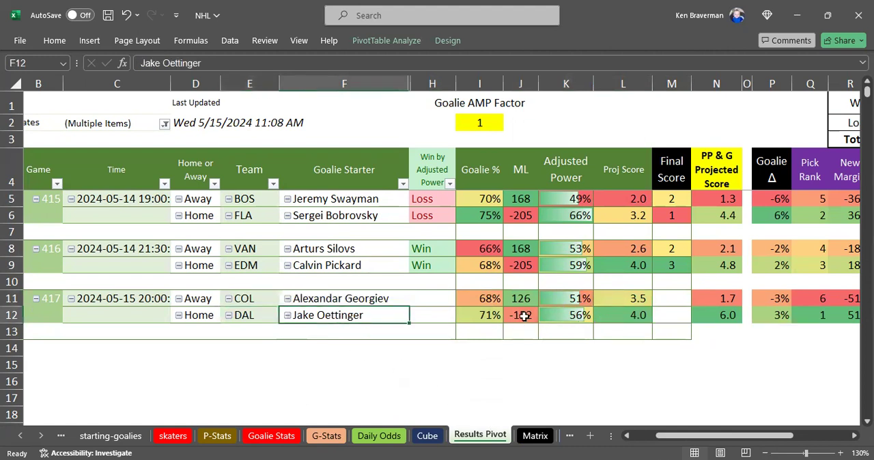
pyautogui.click(520, 314)
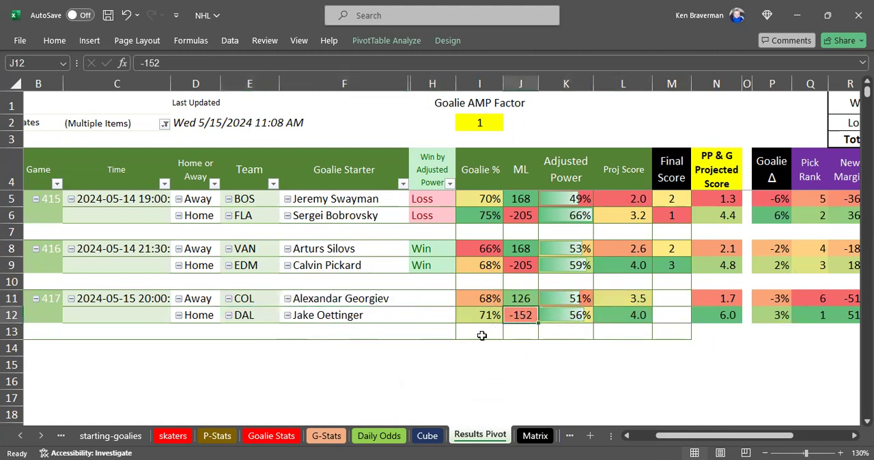
pyautogui.click(243, 297)
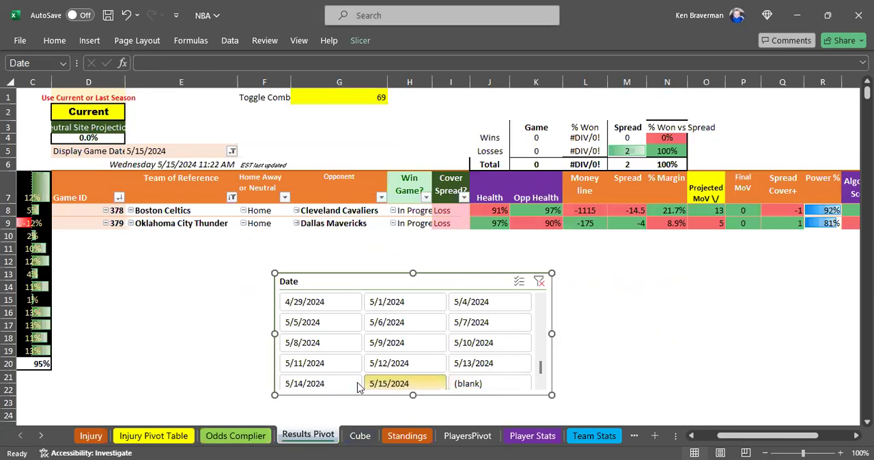
# Step: Add 5/13/2024 to the 5/15/2024 date filter and check the Boston Celtics rows
pyautogui.click(303, 382)
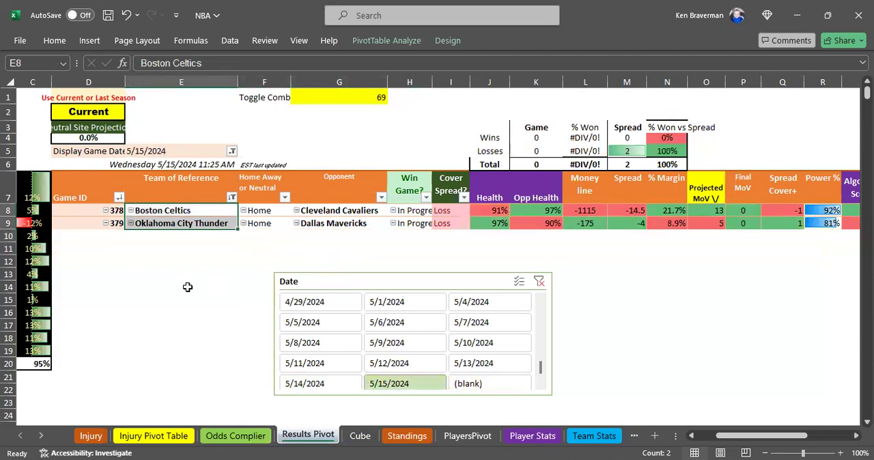
pyautogui.click(180, 261)
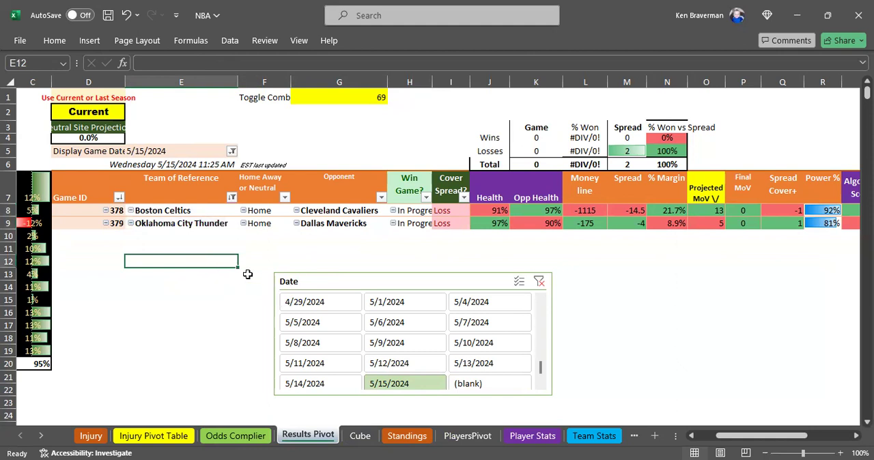
pyautogui.moveTo(192, 259)
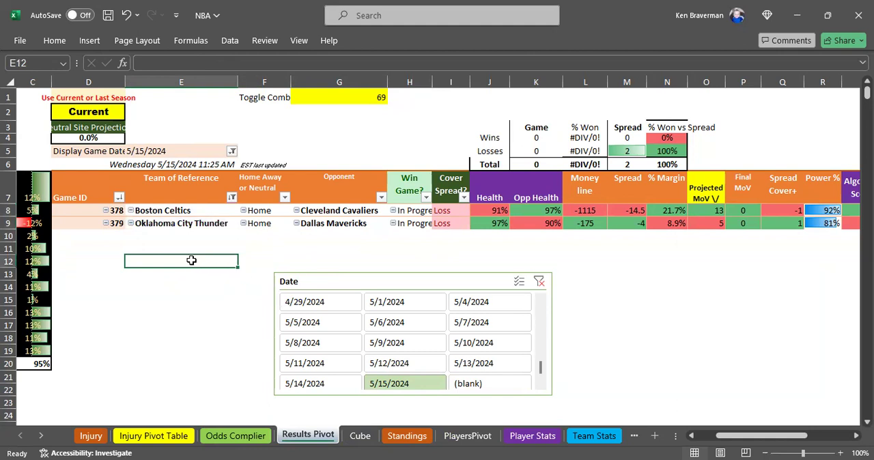
pyautogui.moveTo(226, 259)
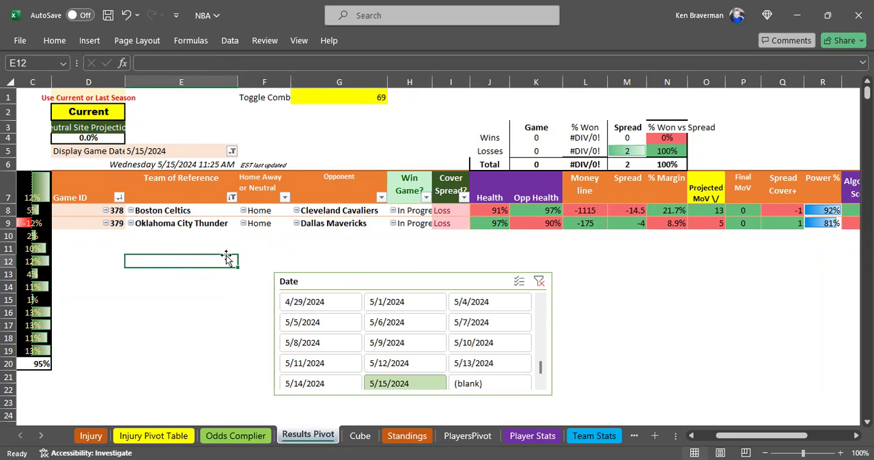
pyautogui.moveTo(213, 262)
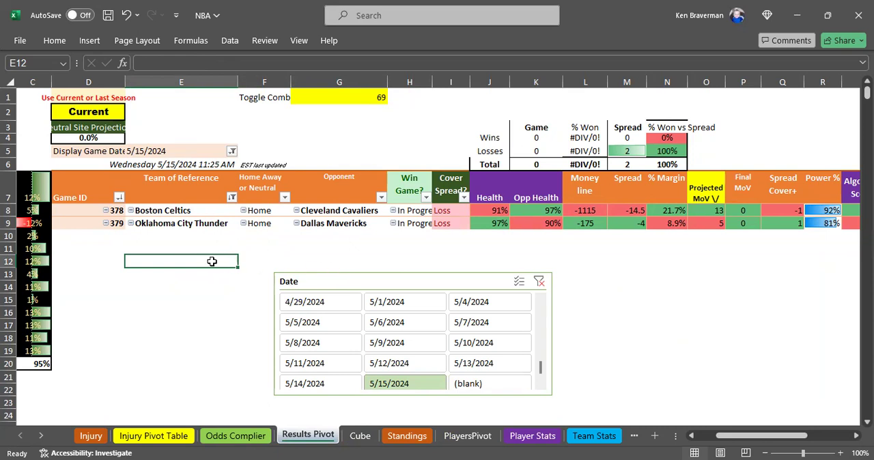
pyautogui.moveTo(189, 224)
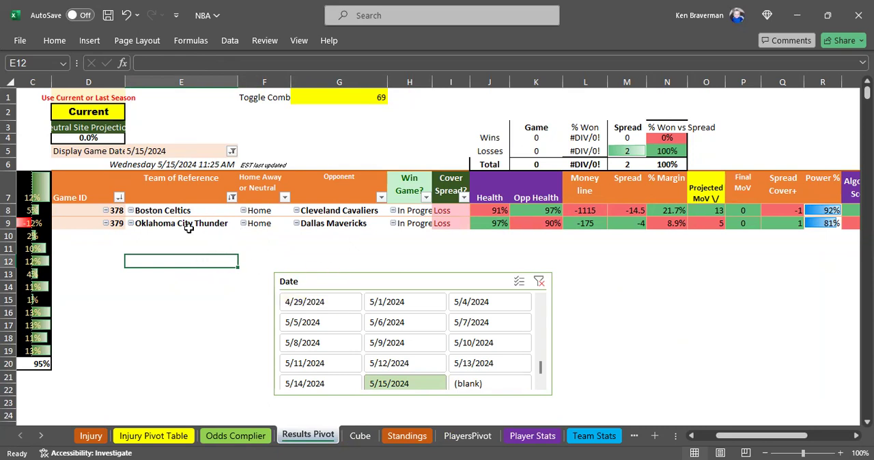
pyautogui.moveTo(227, 219)
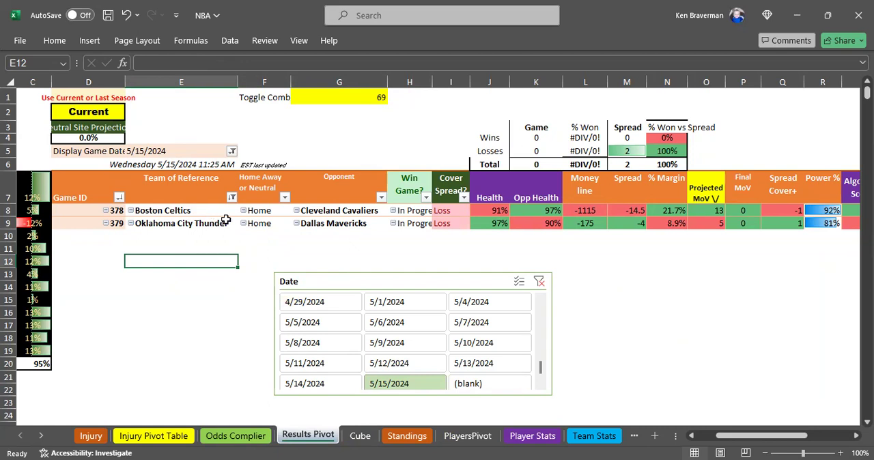
pyautogui.moveTo(212, 214)
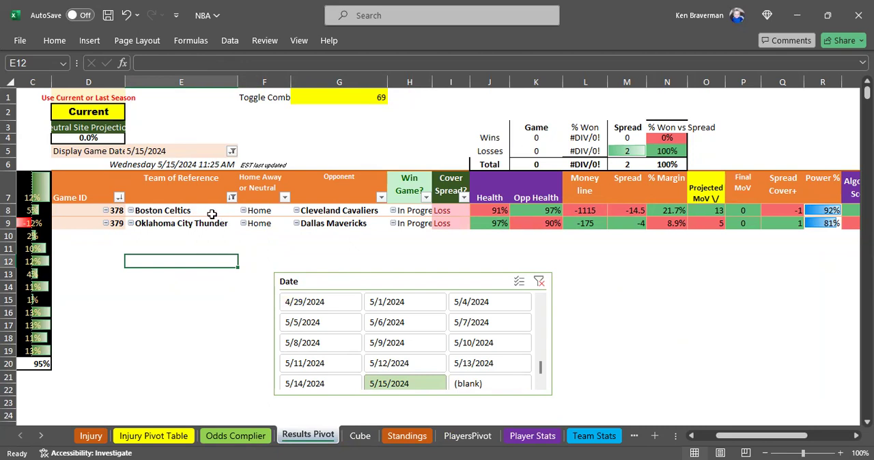
pyautogui.click(180, 210)
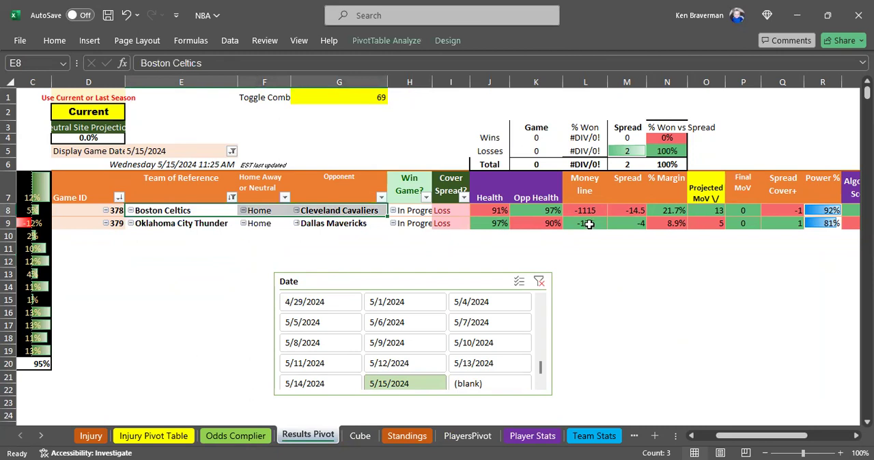
pyautogui.click(180, 224)
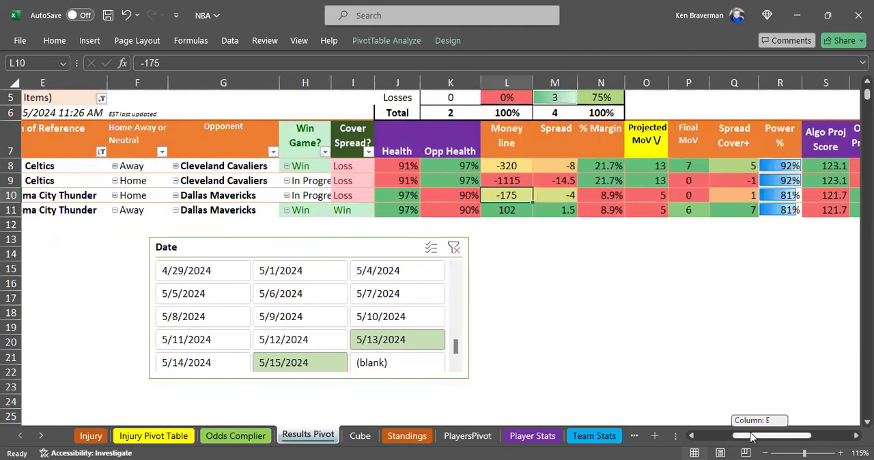
# Step: Check the Oklahoma City Thunder home row and its -175 money line on the NBA pivot
pyautogui.hscroll(-3)
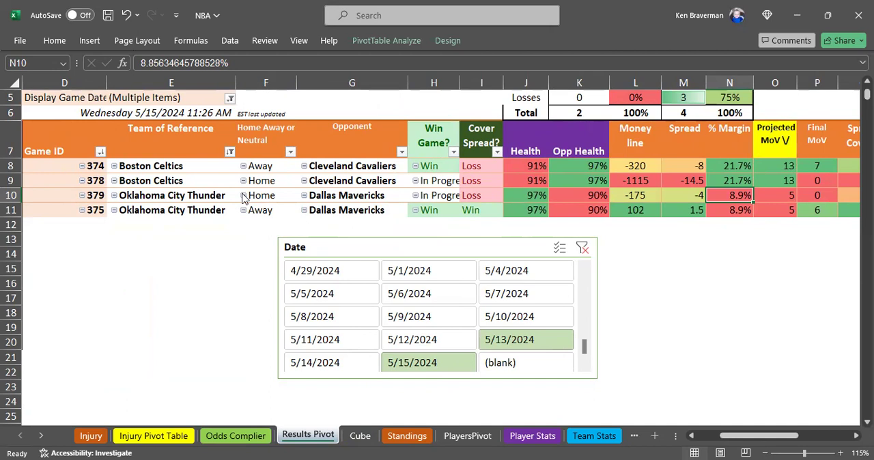
pyautogui.moveTo(639, 199)
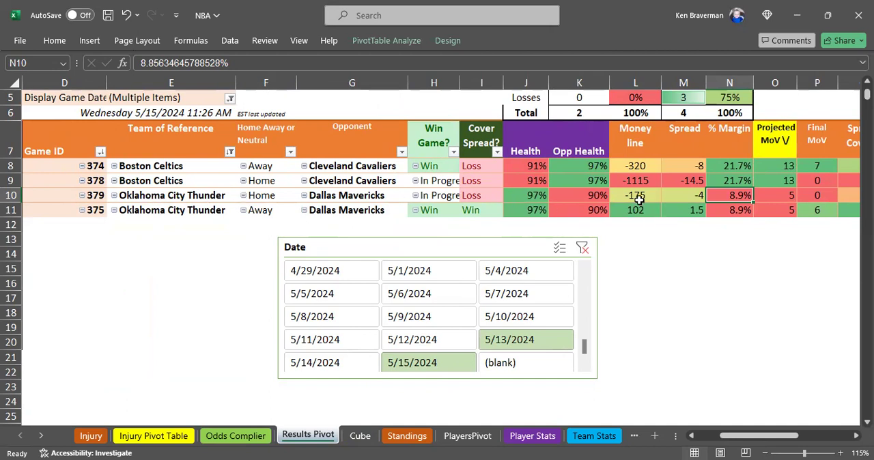
pyautogui.click(634, 195)
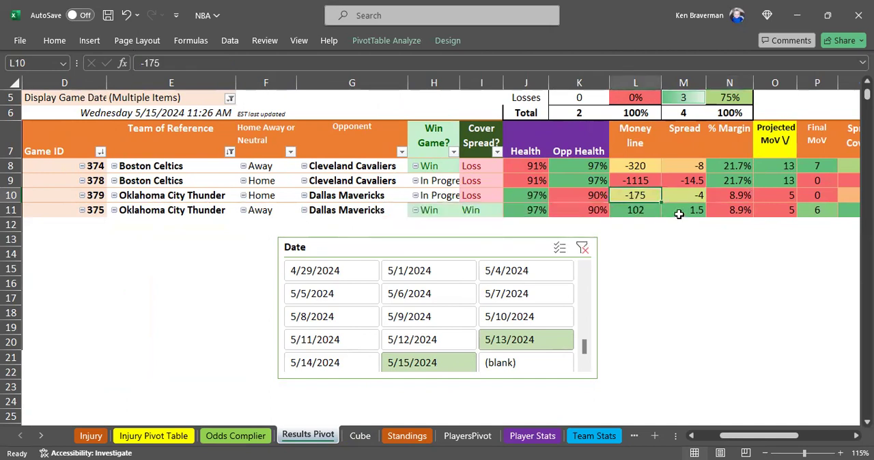
pyautogui.moveTo(655, 208)
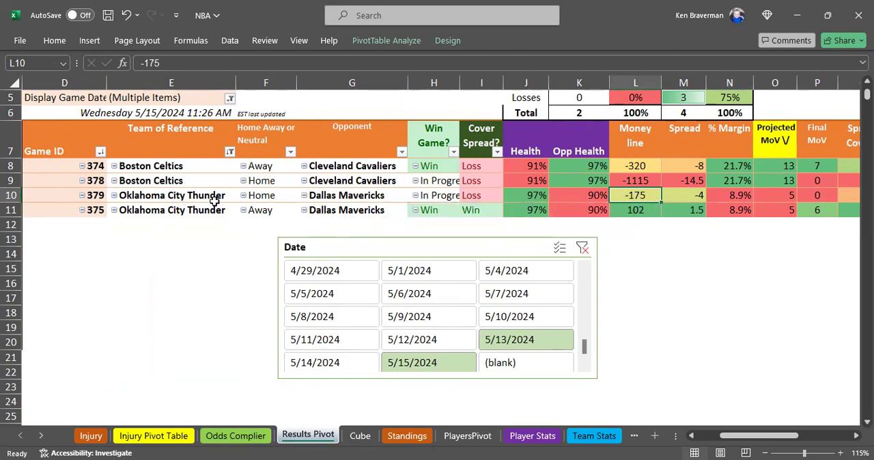
pyautogui.click(171, 196)
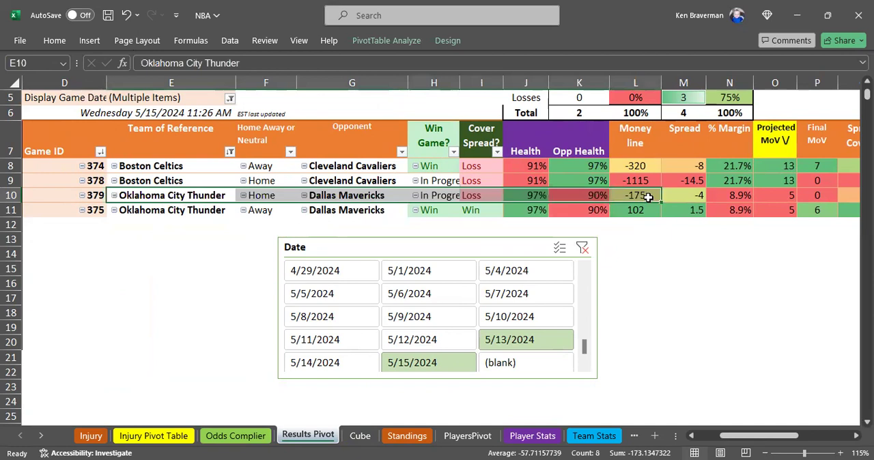
pyautogui.click(729, 195)
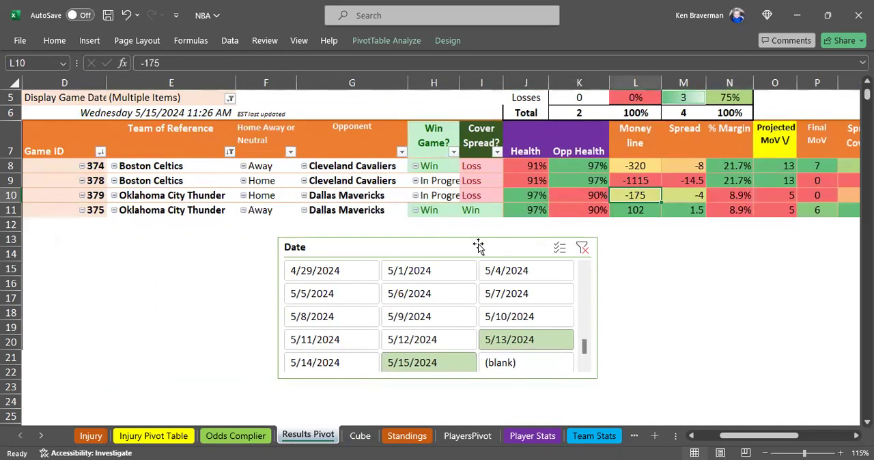
pyautogui.moveTo(594, 208)
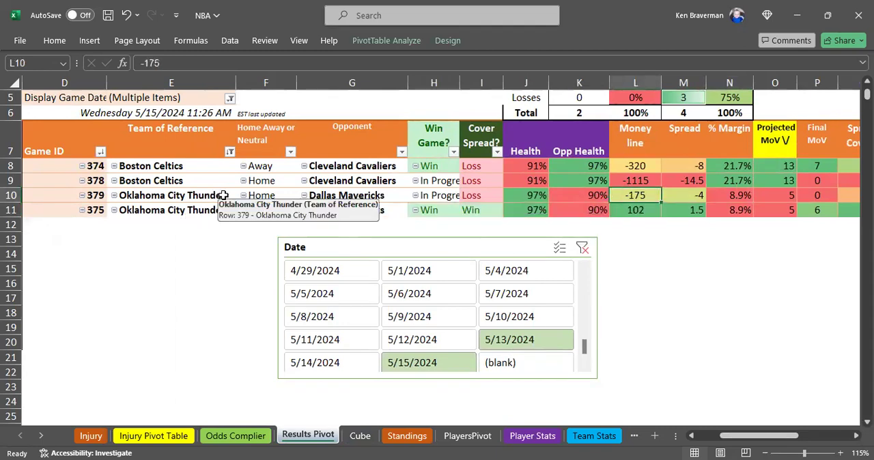
pyautogui.moveTo(185, 198)
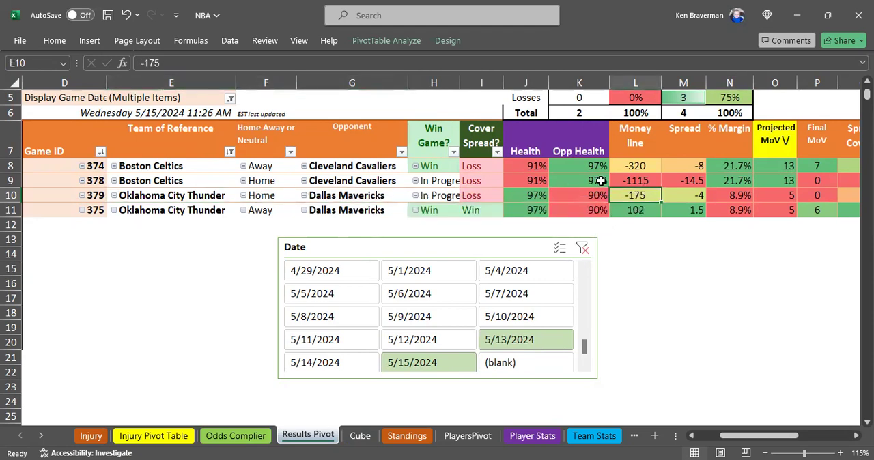
pyautogui.click(633, 180)
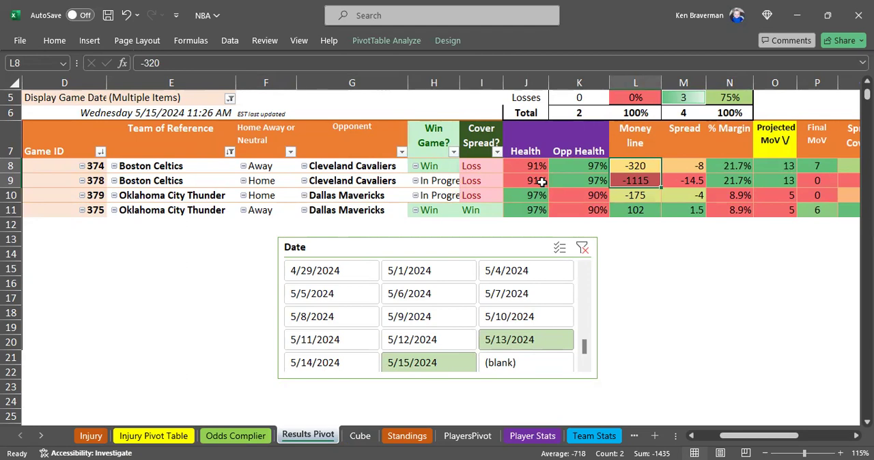
pyautogui.moveTo(647, 181)
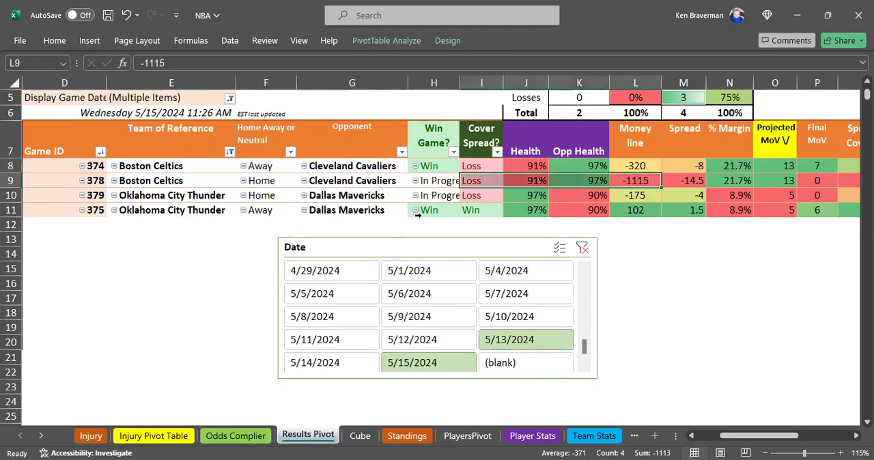
pyautogui.moveTo(224, 218)
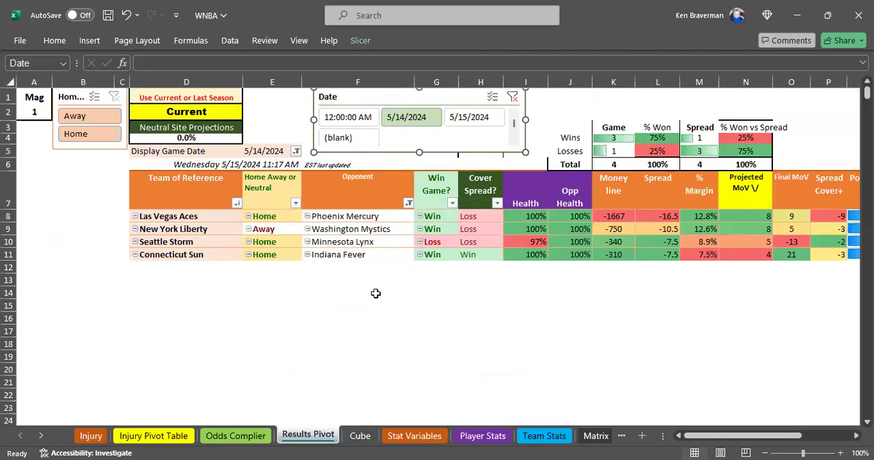
pyautogui.moveTo(695, 420)
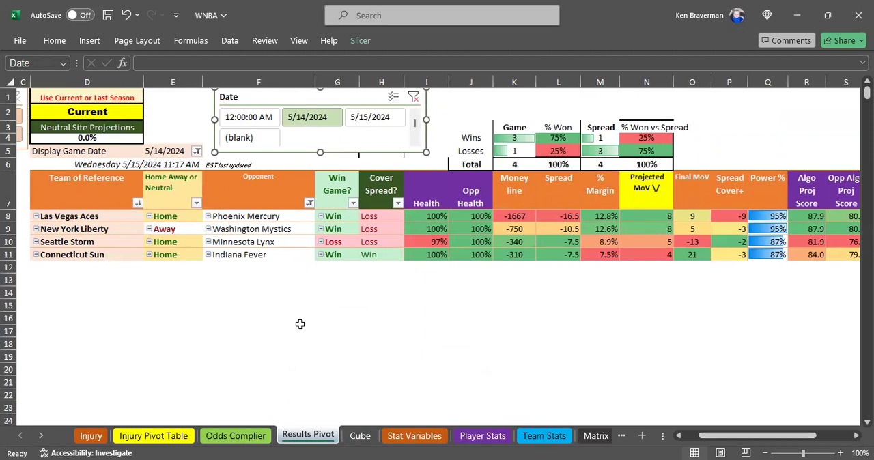
# Step: Leave the date slicer and inspect the Seattle Storm vs Minnesota Lynx row for 5/14
pyautogui.click(513, 137)
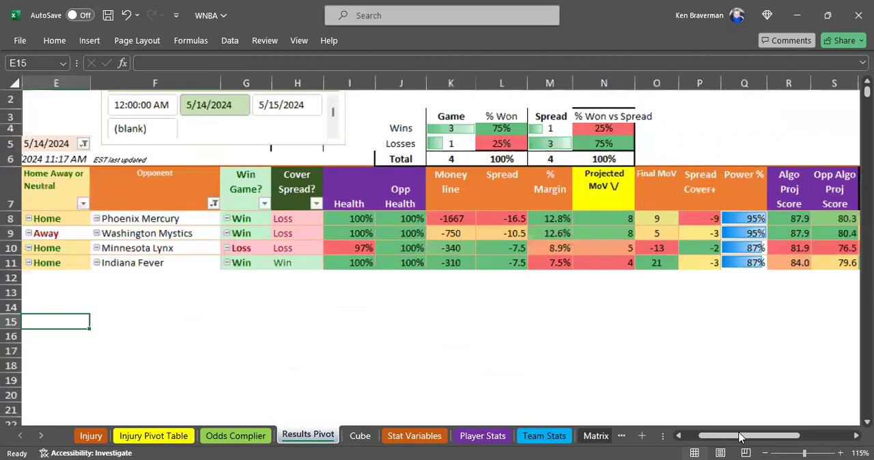
pyautogui.hscroll(-3)
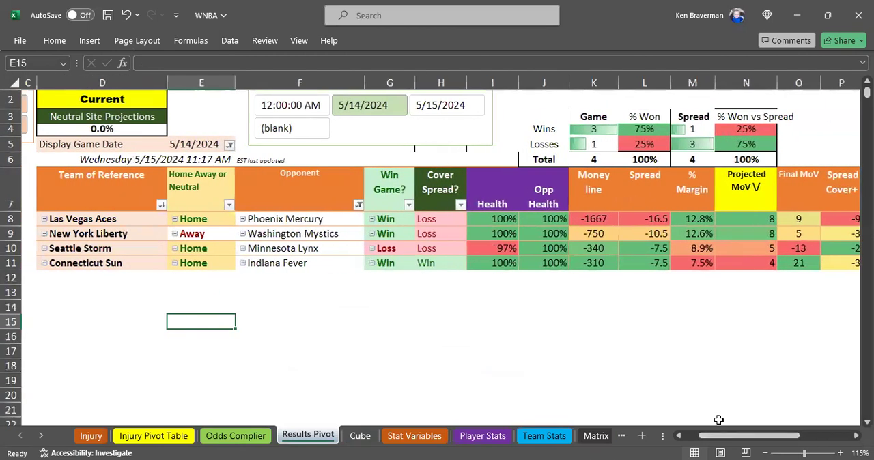
pyautogui.click(281, 249)
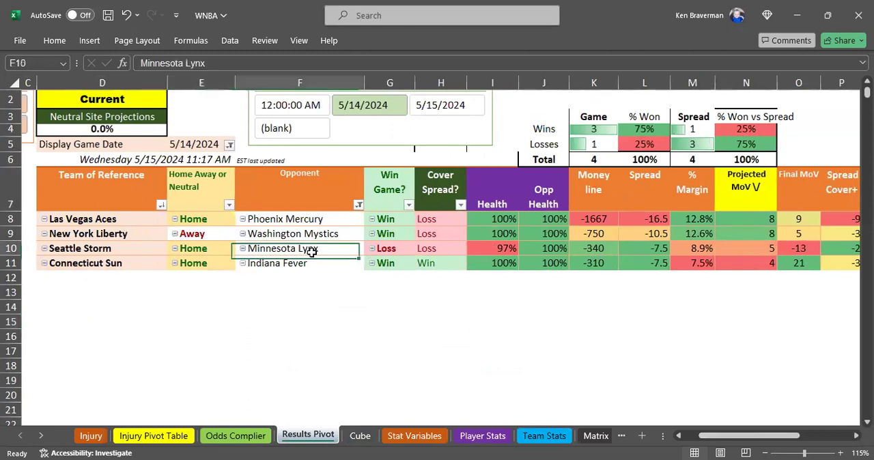
pyautogui.click(102, 249)
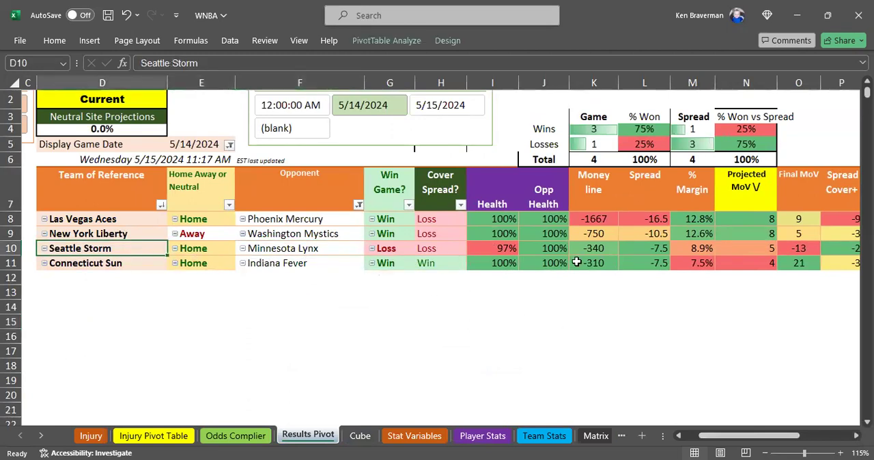
# Step: Check Seattle Storm's money line and Connecticut Sun's margin percentage
pyautogui.click(593, 248)
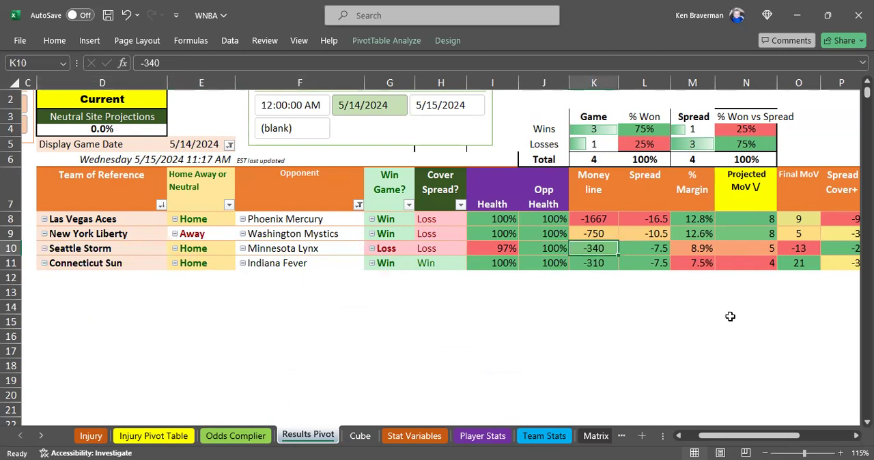
pyautogui.moveTo(575, 281)
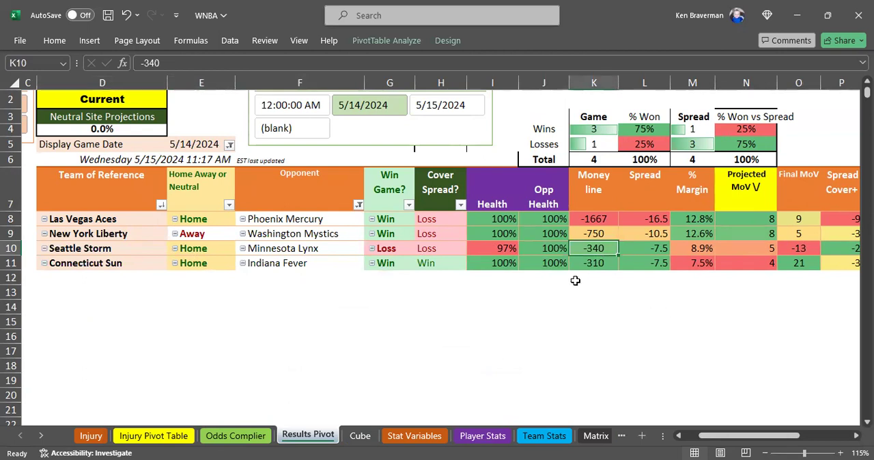
pyautogui.moveTo(296, 251)
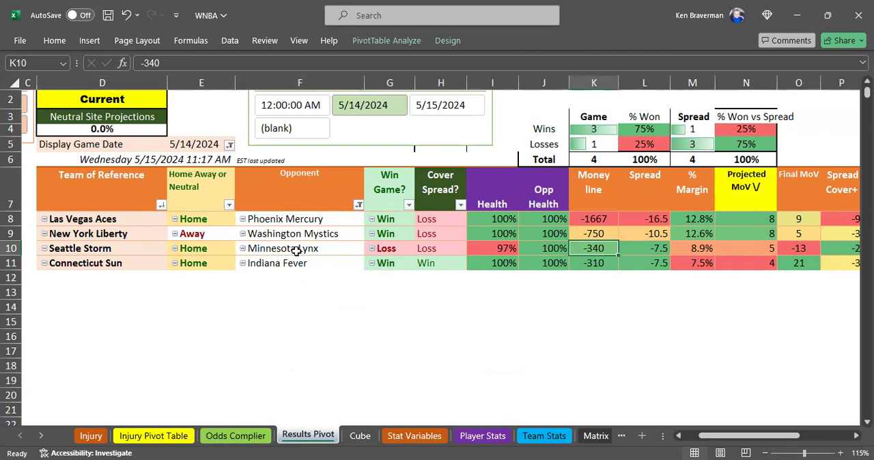
pyautogui.click(281, 249)
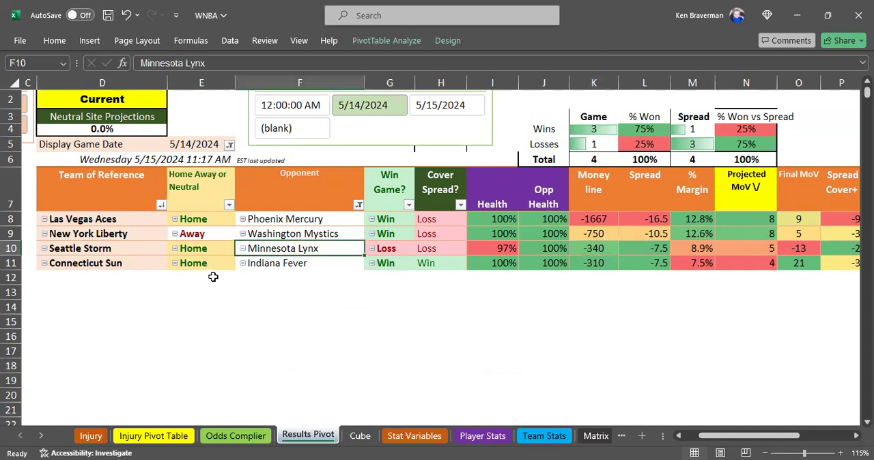
pyautogui.click(691, 262)
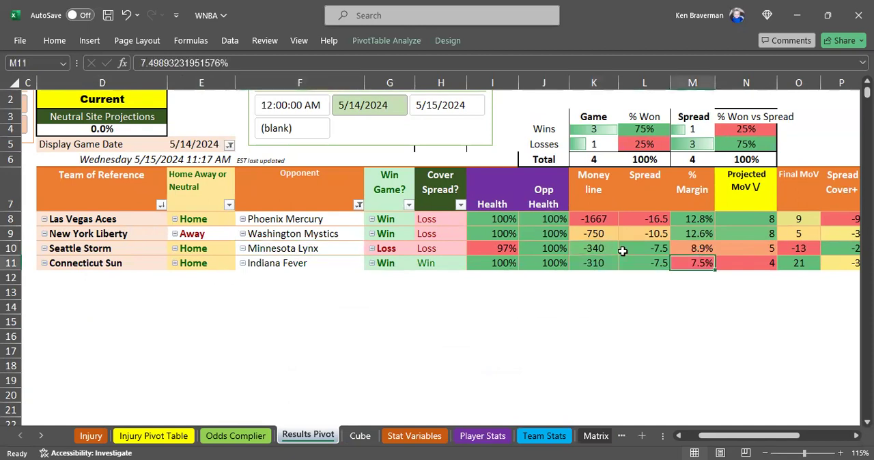
pyautogui.click(299, 249)
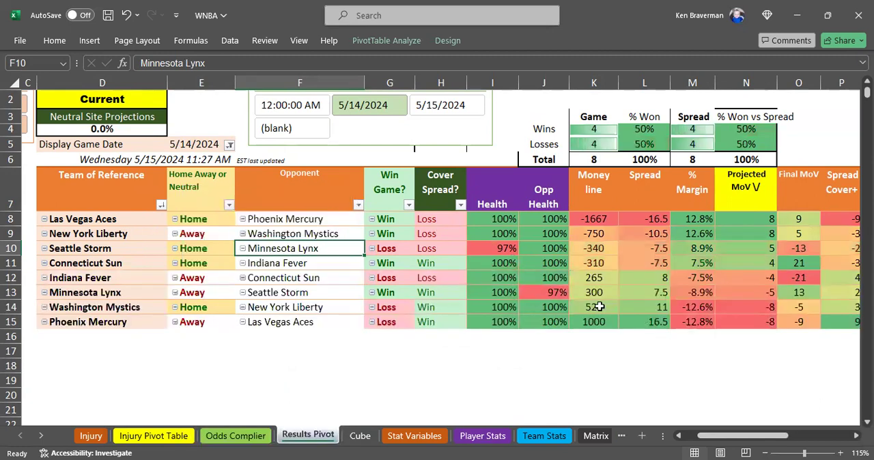
# Step: Review Minnesota Lynx's 300 money line, Seattle Storm's line and the Indiana Fever row
pyautogui.click(593, 292)
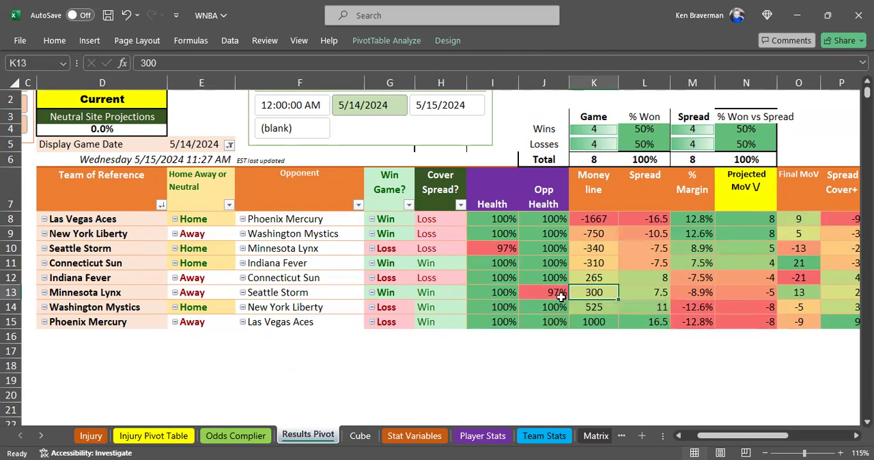
pyautogui.moveTo(519, 260)
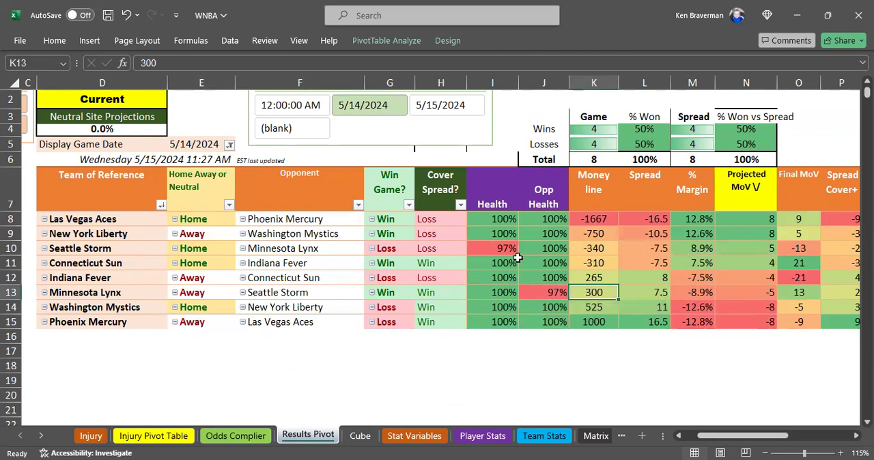
pyautogui.click(79, 248)
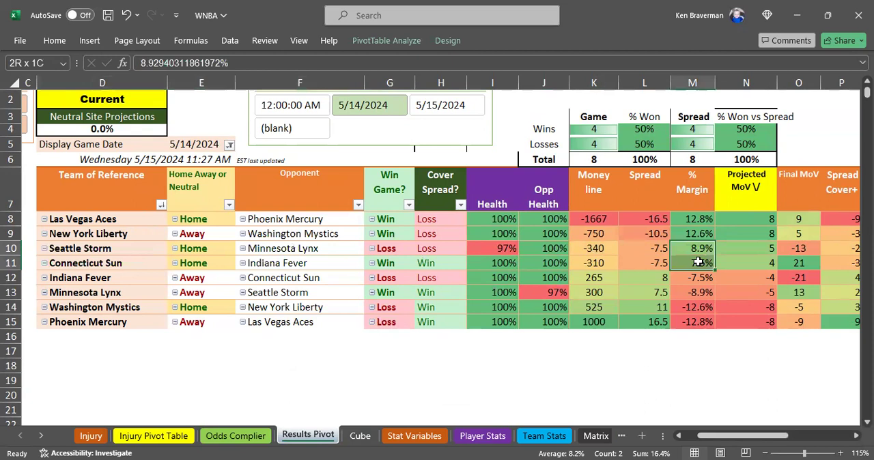
pyautogui.click(593, 248)
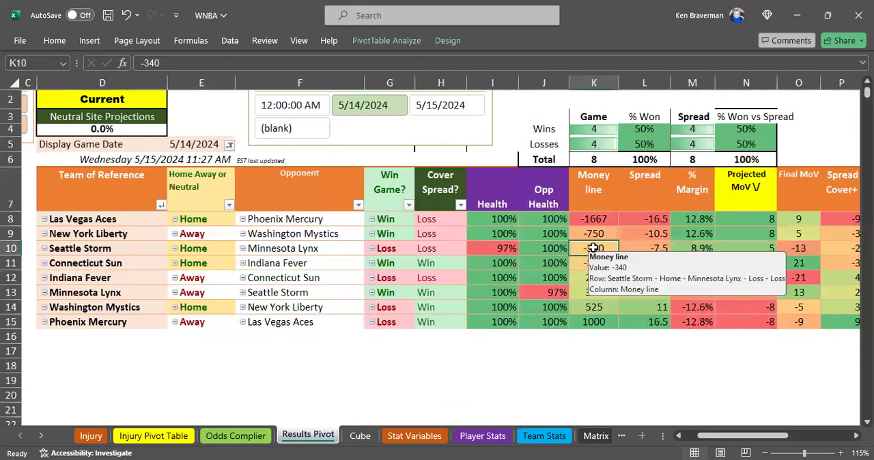
pyautogui.moveTo(566, 253)
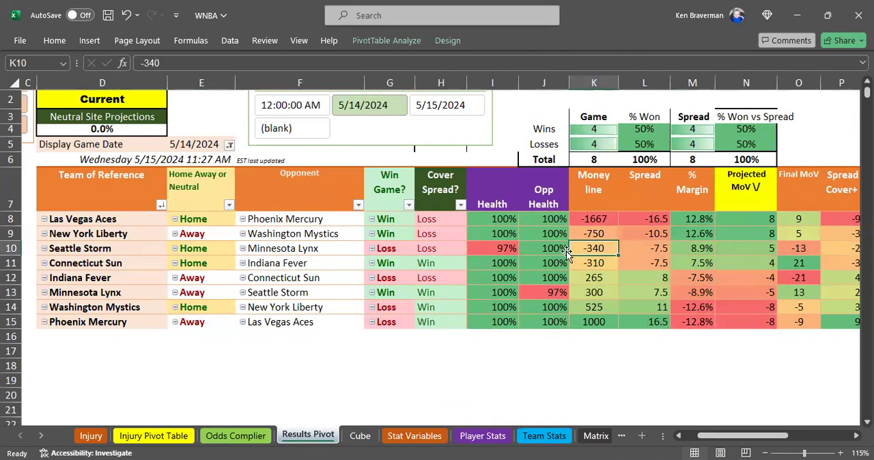
pyautogui.moveTo(252, 301)
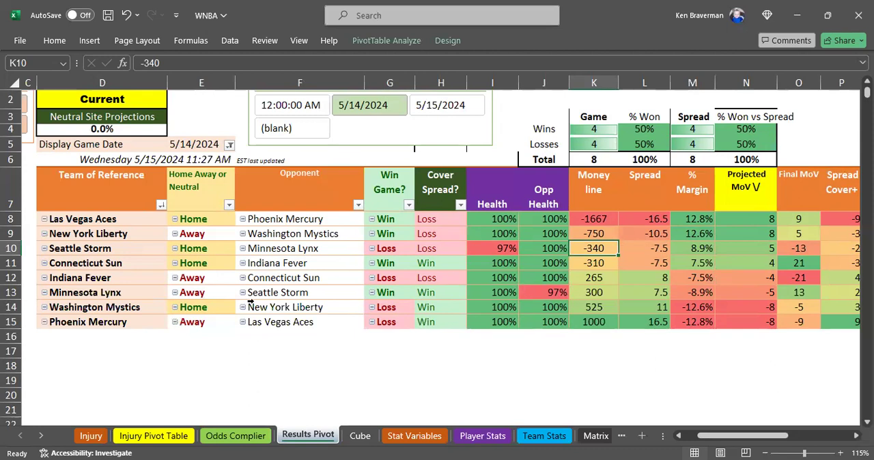
pyautogui.moveTo(276, 292)
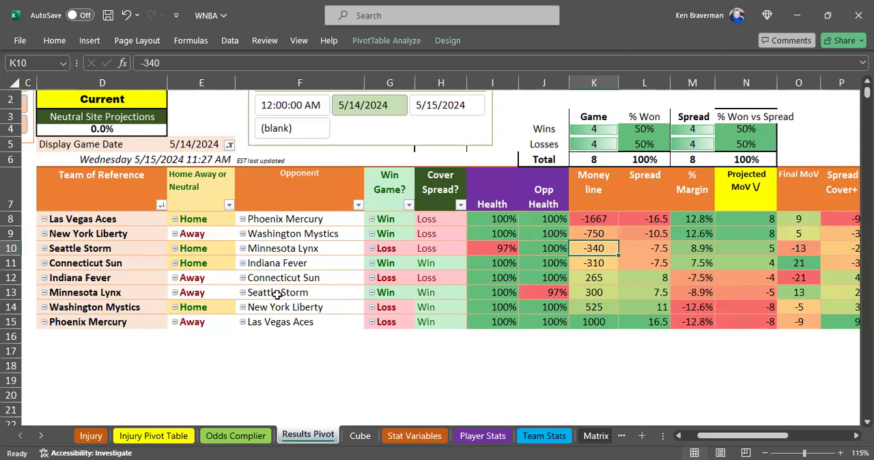
pyautogui.click(84, 292)
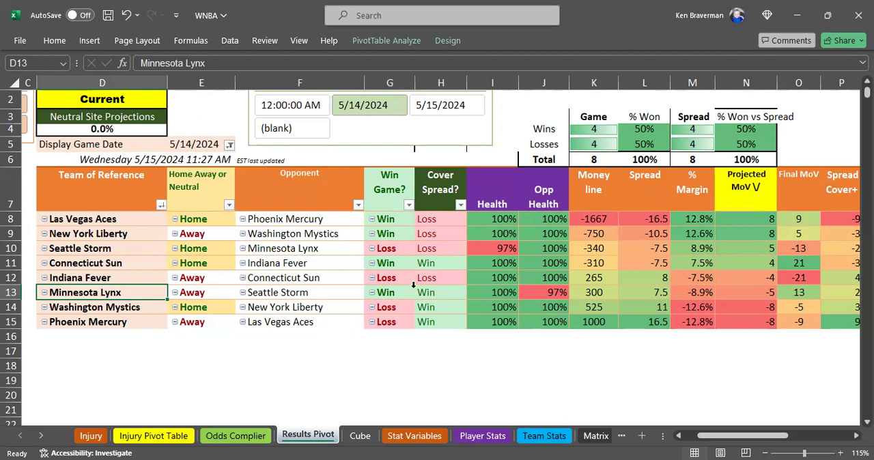
pyautogui.moveTo(145, 281)
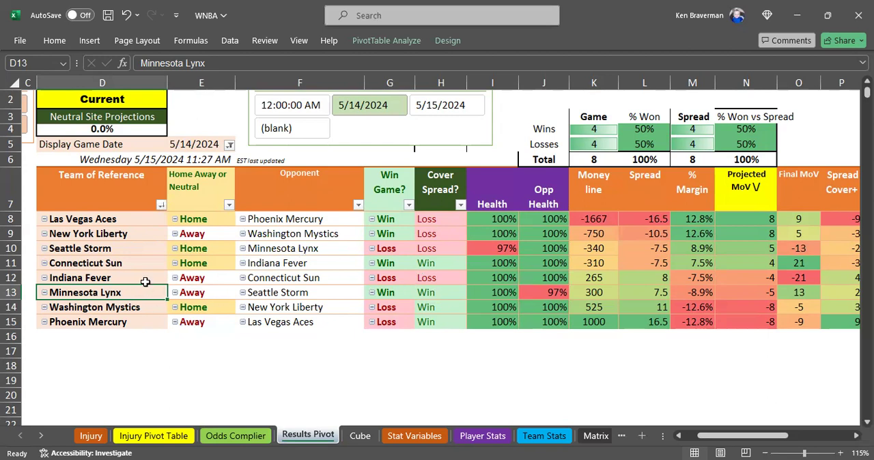
pyautogui.click(103, 277)
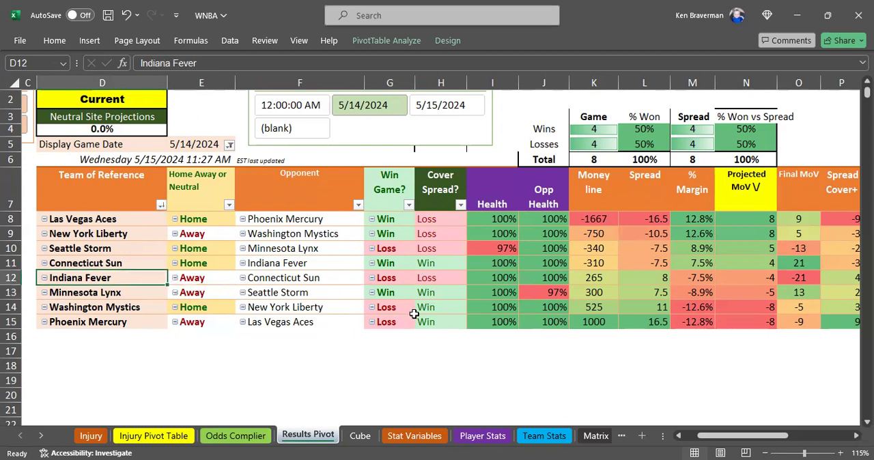
pyautogui.moveTo(593, 322)
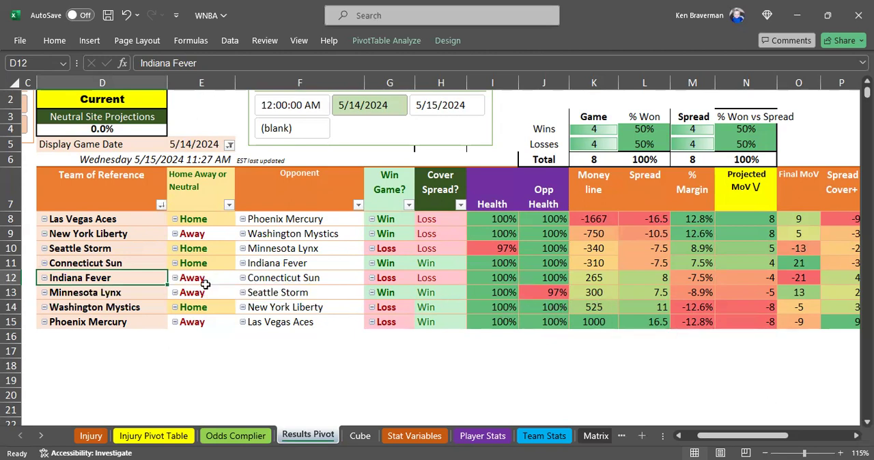
pyautogui.moveTo(241, 312)
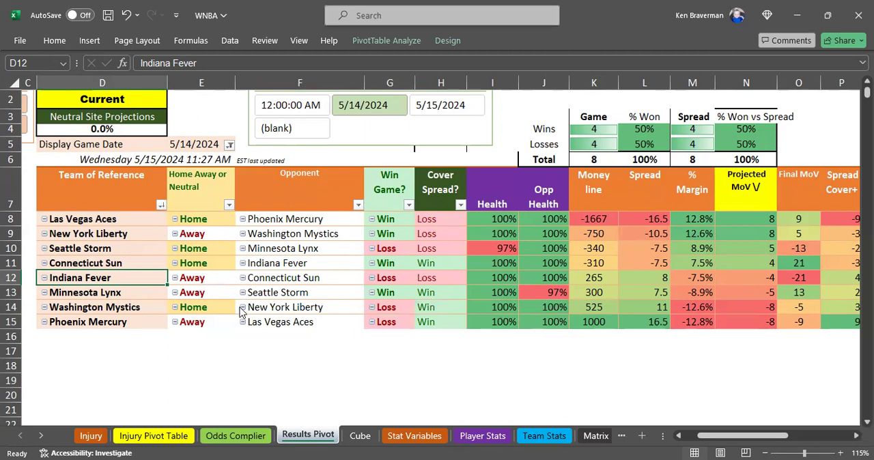
pyautogui.moveTo(274, 284)
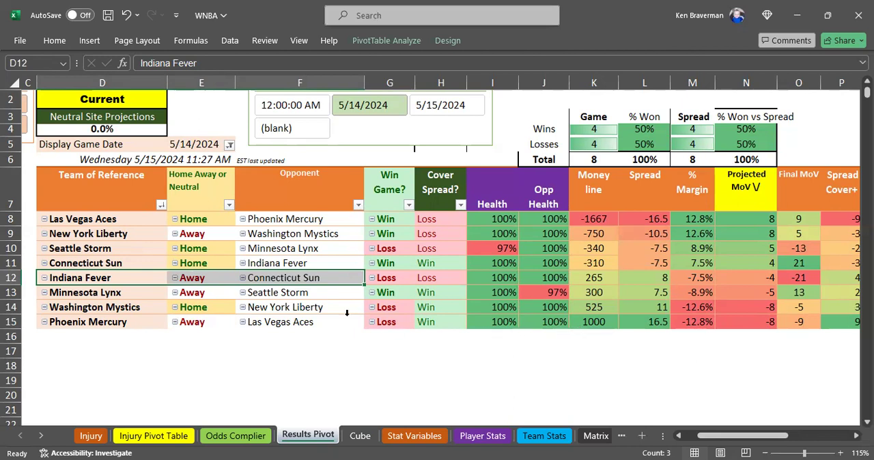
pyautogui.moveTo(131, 277)
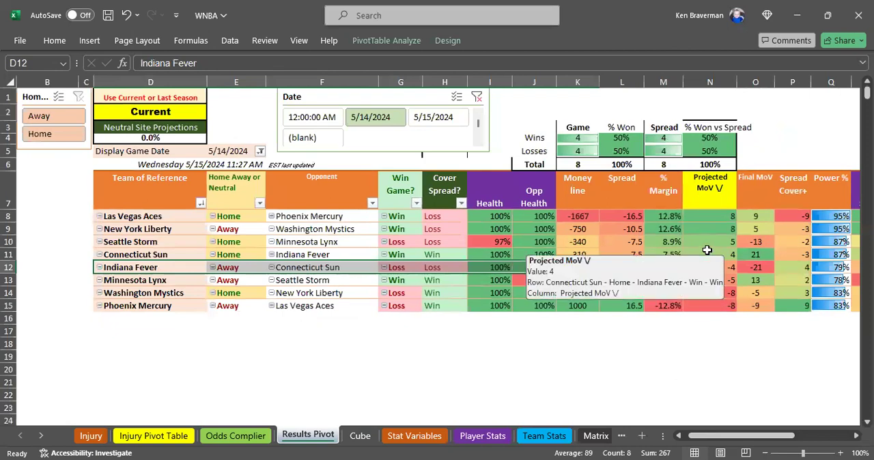
pyautogui.click(755, 254)
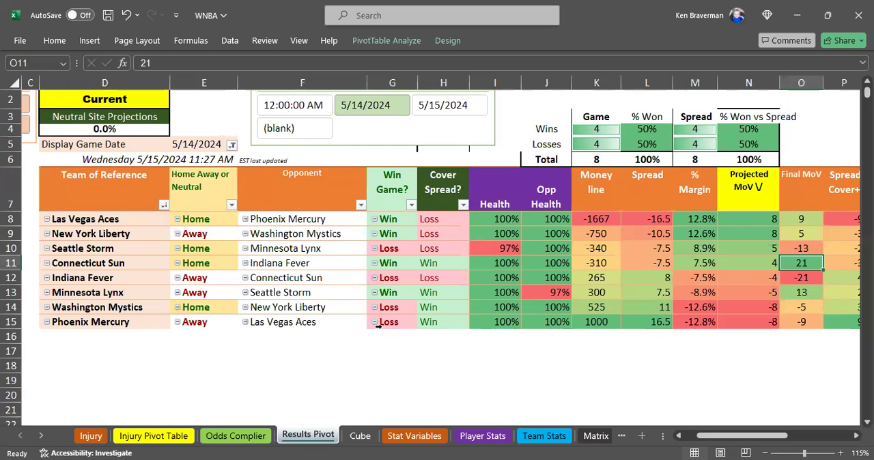
pyautogui.moveTo(286, 306)
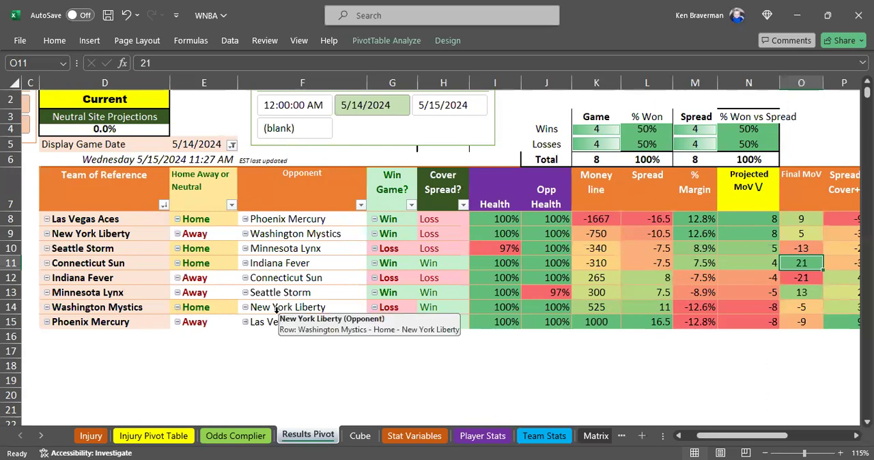
# Step: Go to the Injury Pivot Table sheet with team health contribution percentages
pyautogui.click(152, 435)
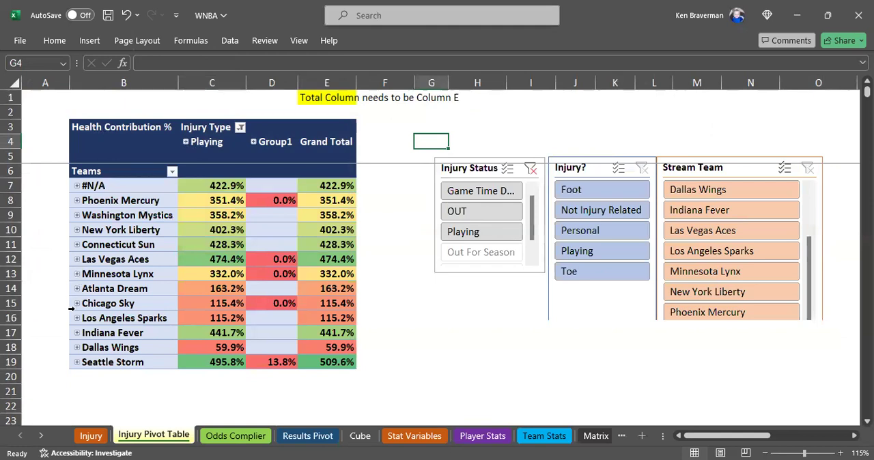
pyautogui.click(76, 333)
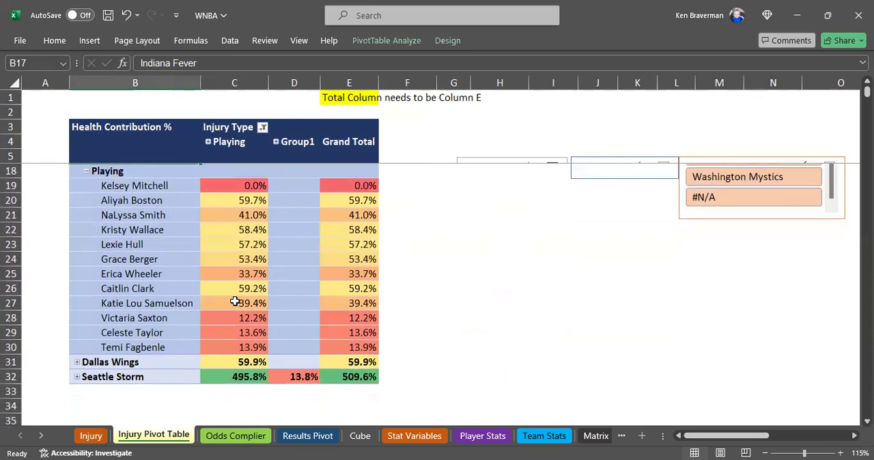
pyautogui.moveTo(243, 288)
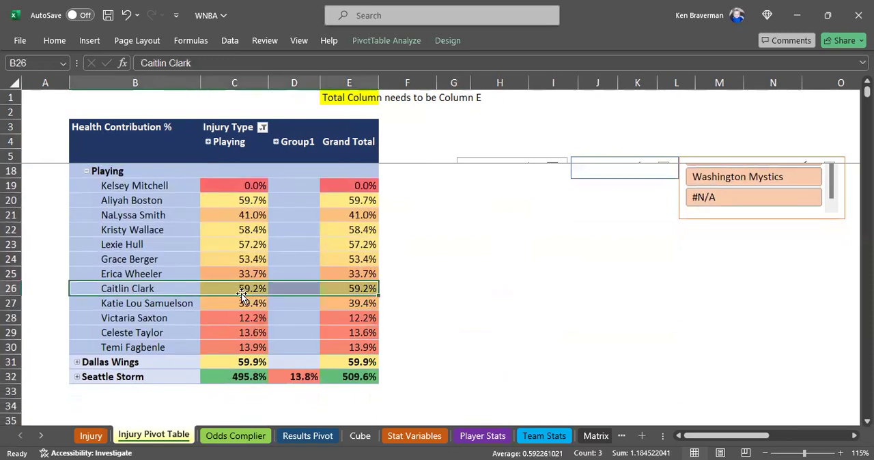
pyautogui.moveTo(239, 286)
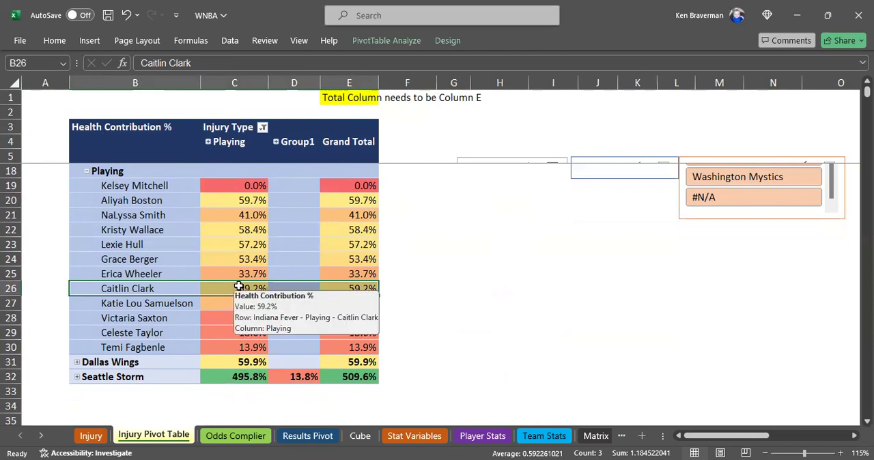
pyautogui.moveTo(235, 303)
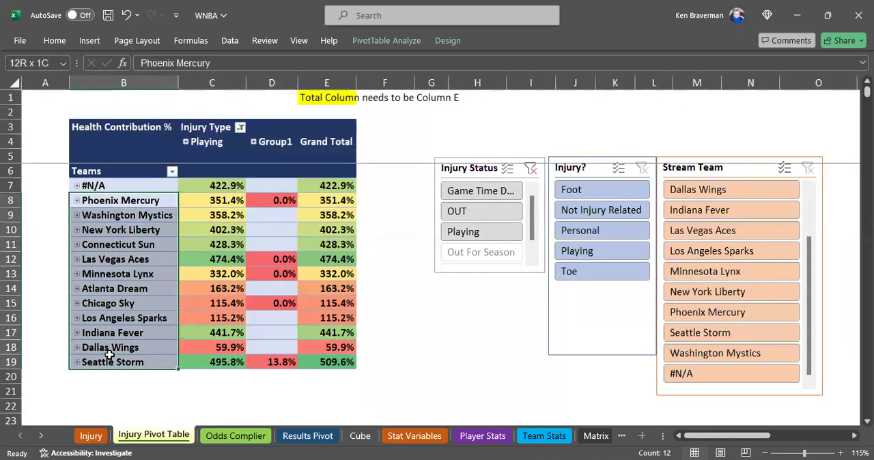
pyautogui.click(122, 200)
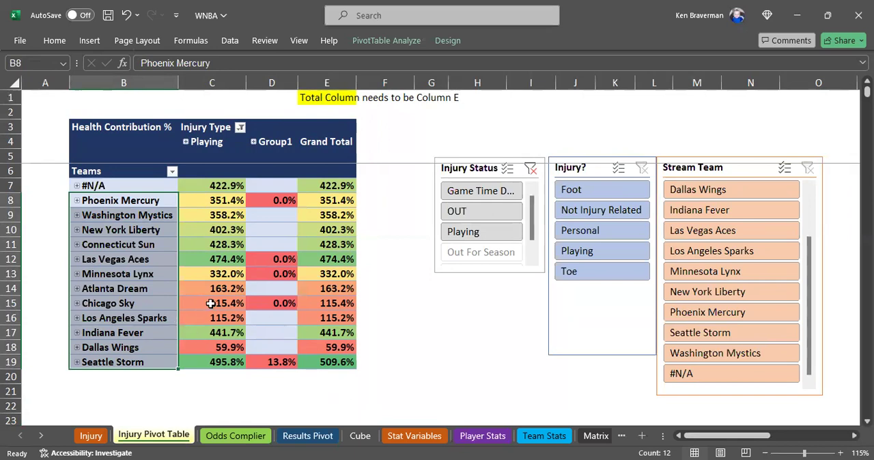
pyautogui.click(307, 436)
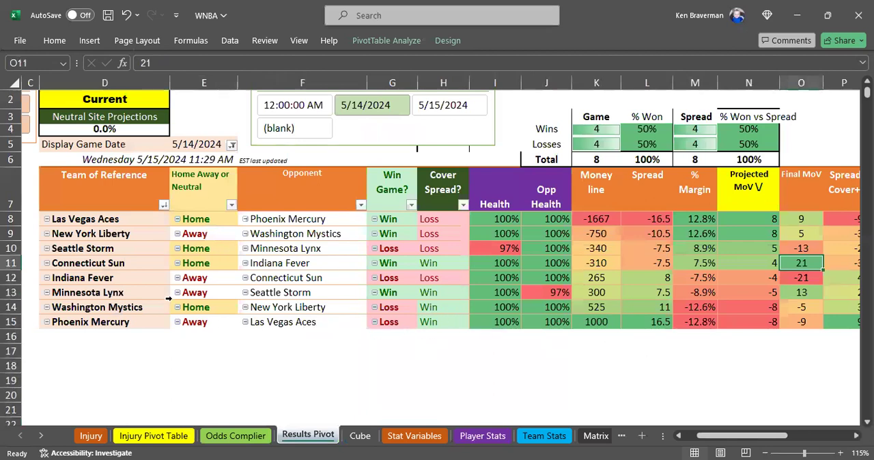
pyautogui.moveTo(220, 306)
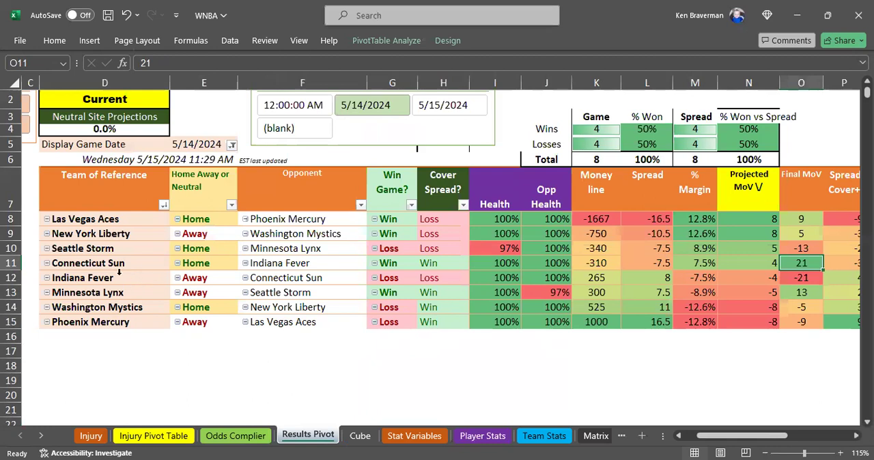
pyautogui.click(102, 277)
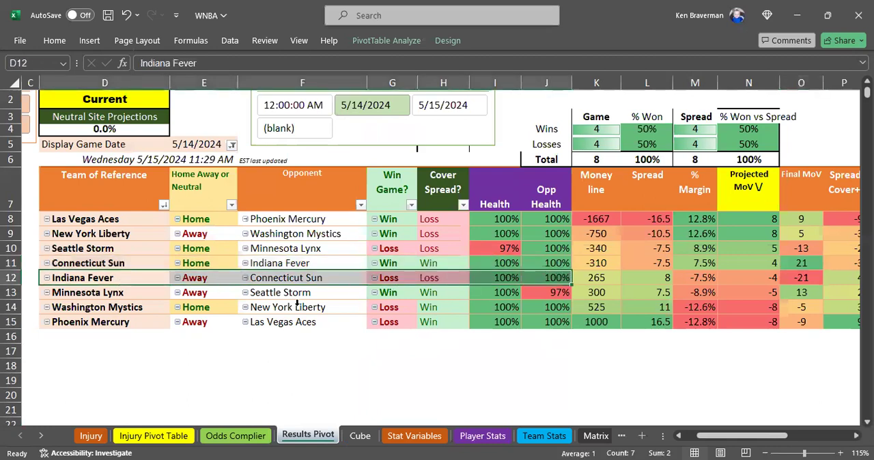
pyautogui.moveTo(140, 277)
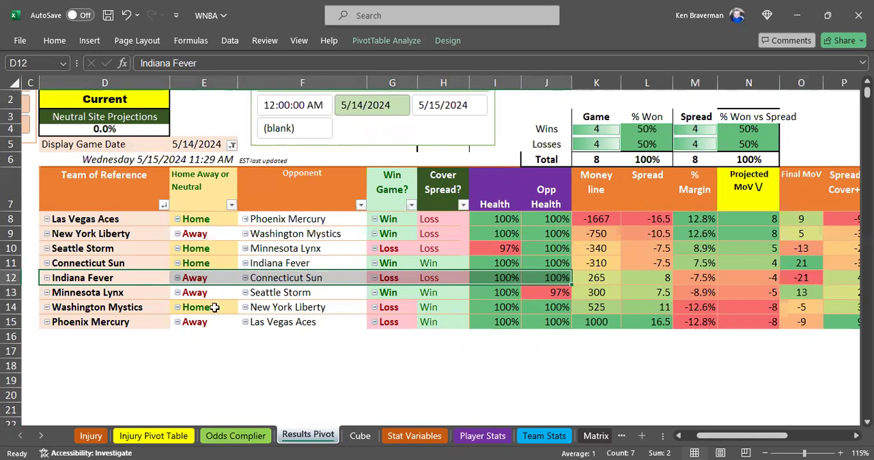
pyautogui.moveTo(161, 254)
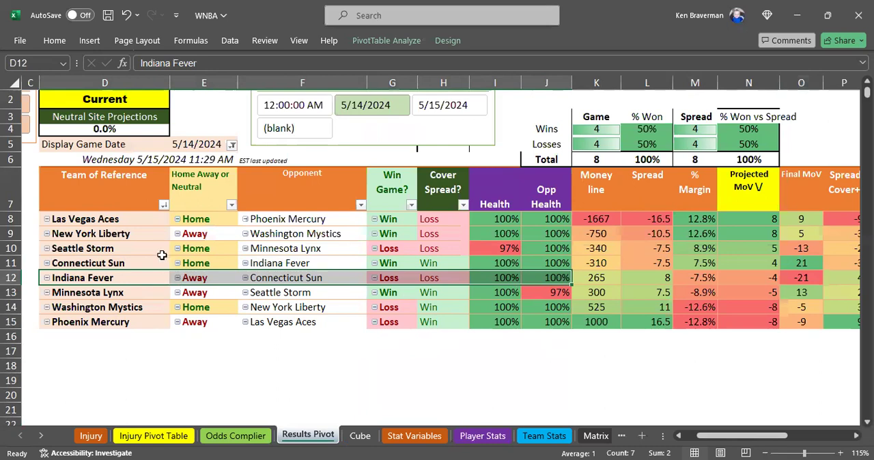
pyautogui.click(285, 249)
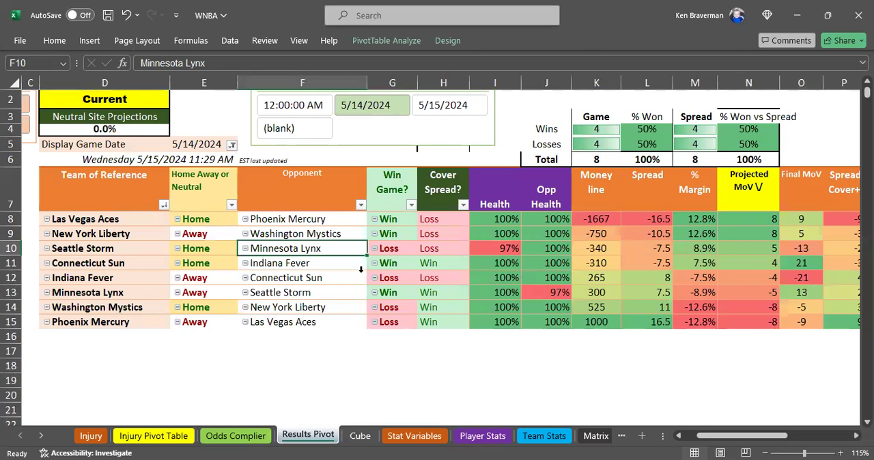
pyautogui.click(104, 248)
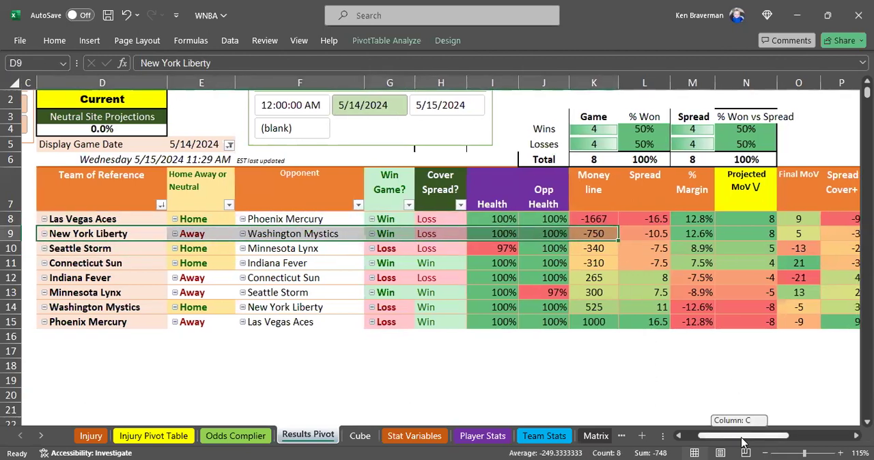
pyautogui.hscroll(3)
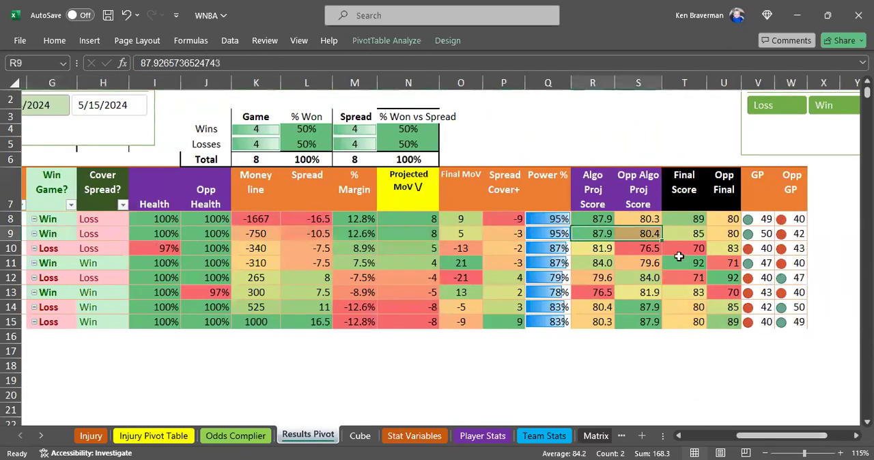
pyautogui.click(682, 234)
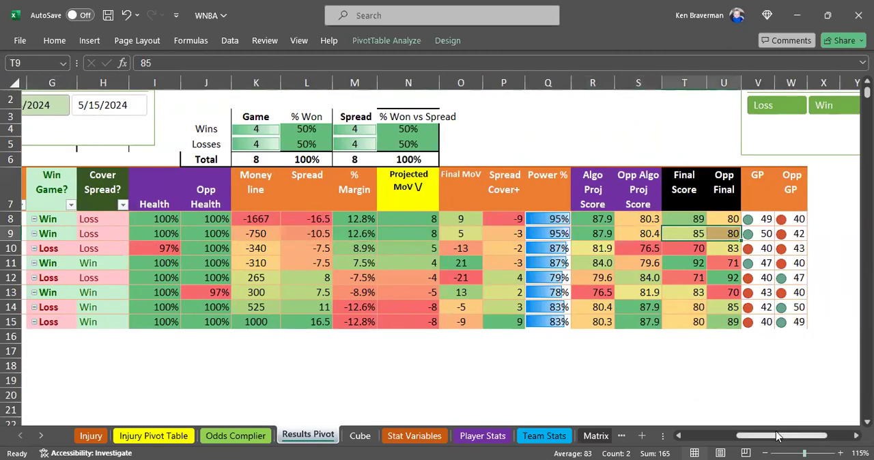
pyautogui.hscroll(-3)
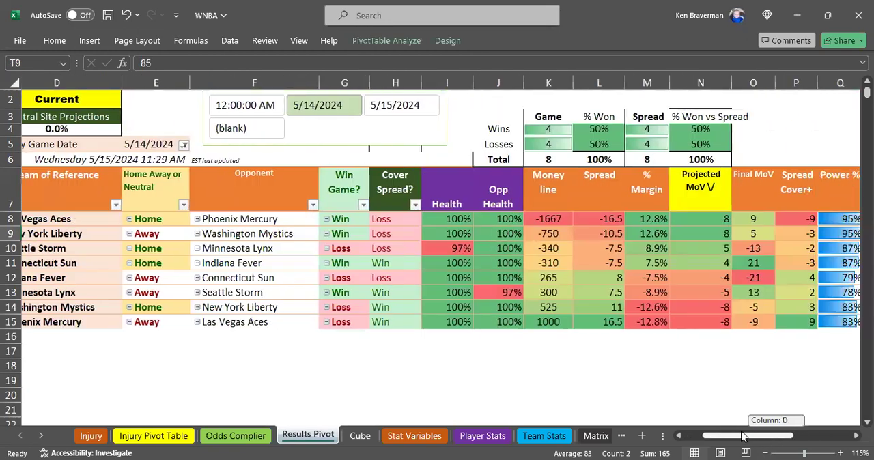
pyautogui.hscroll(3)
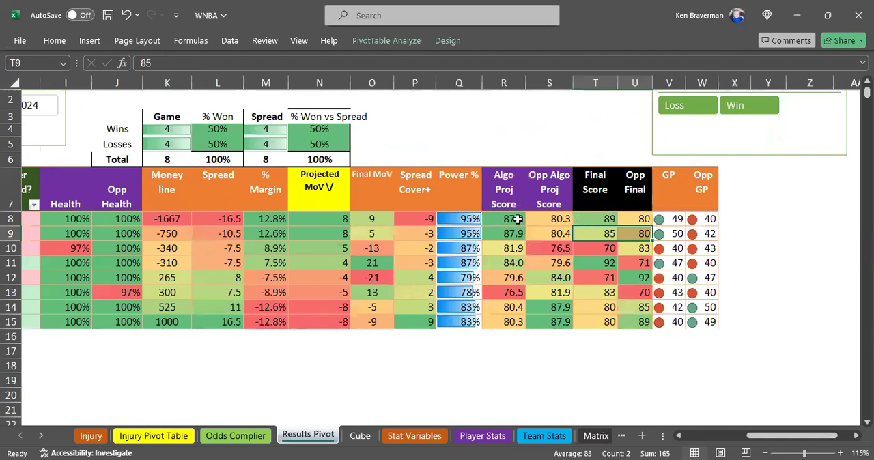
pyautogui.click(595, 218)
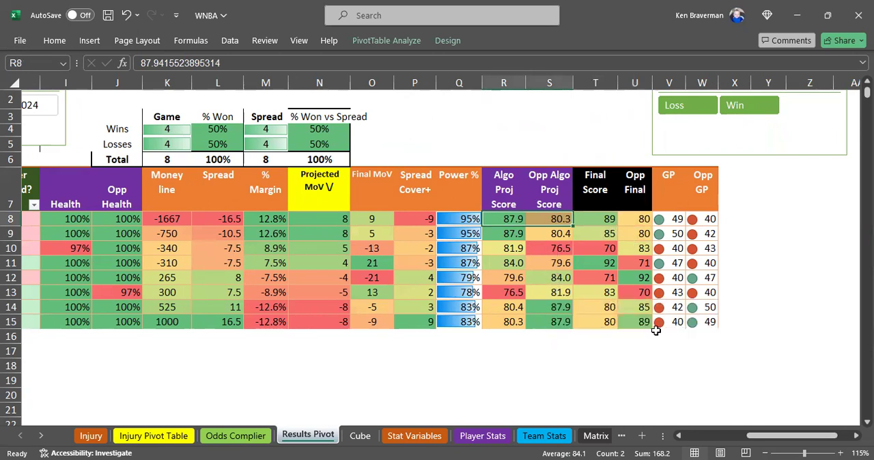
pyautogui.moveTo(599, 216)
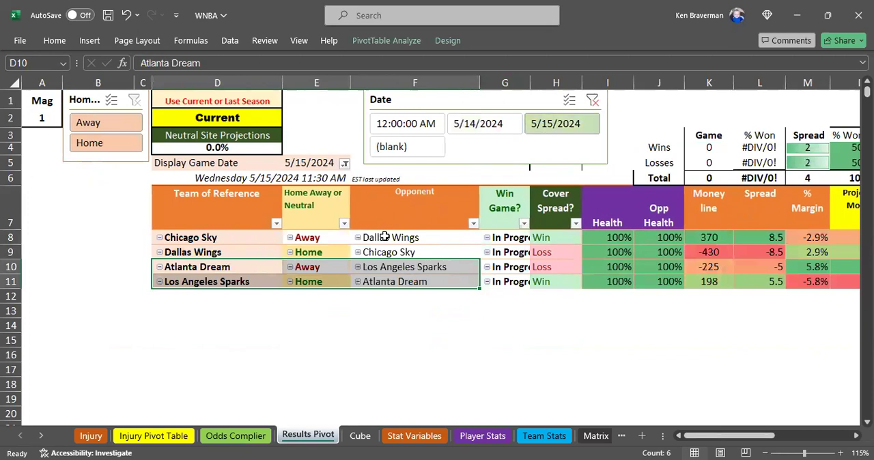
pyautogui.moveTo(379, 311)
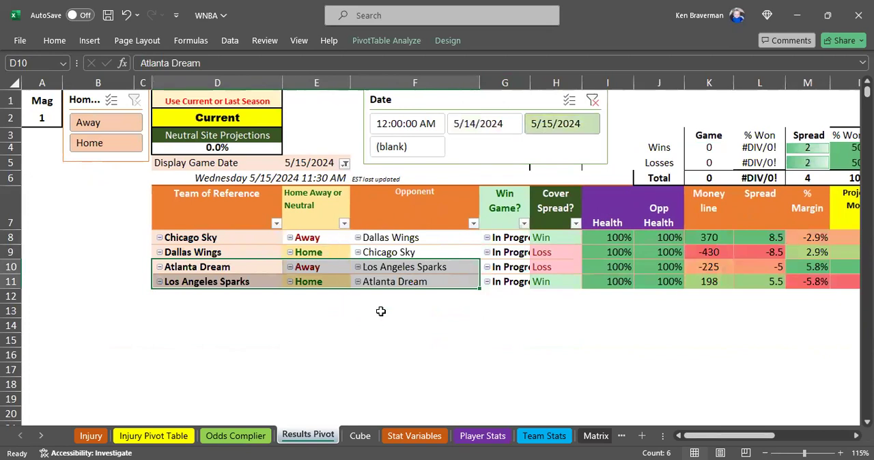
# Step: Filter the results pivot to 5/15/2024 and look at Atlanta Dream's game against Los Angeles Sparks
pyautogui.click(415, 340)
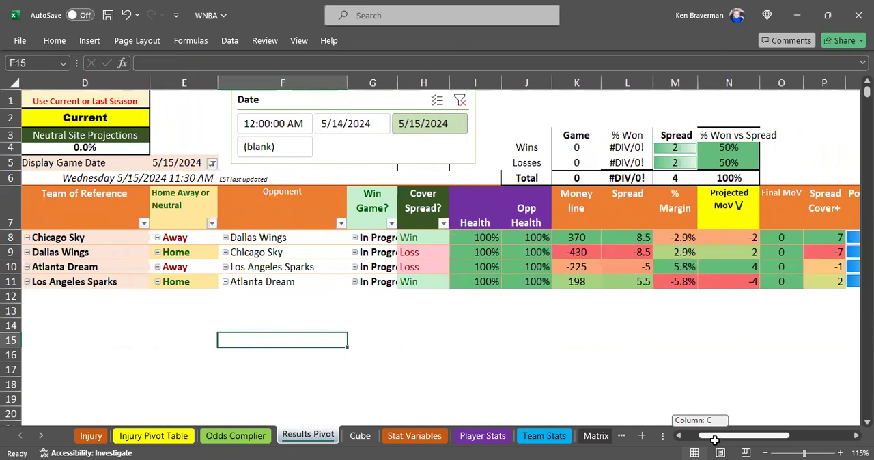
pyautogui.click(70, 266)
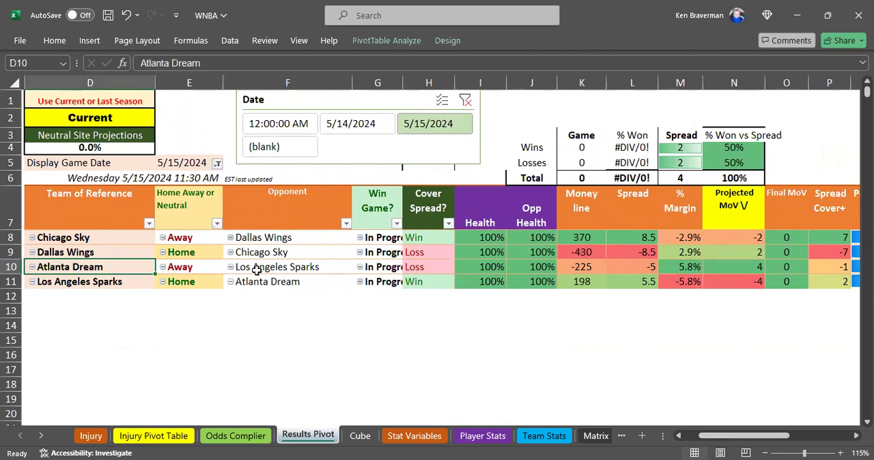
pyautogui.moveTo(221, 268)
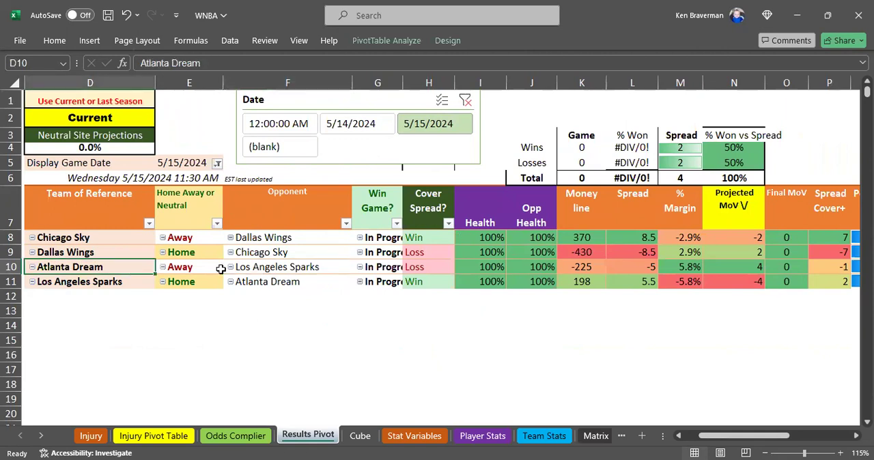
pyautogui.moveTo(470, 183)
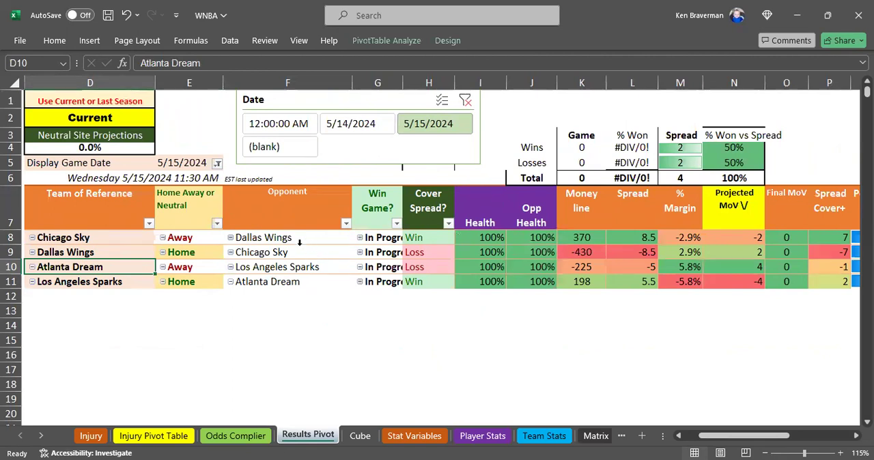
pyautogui.moveTo(131, 310)
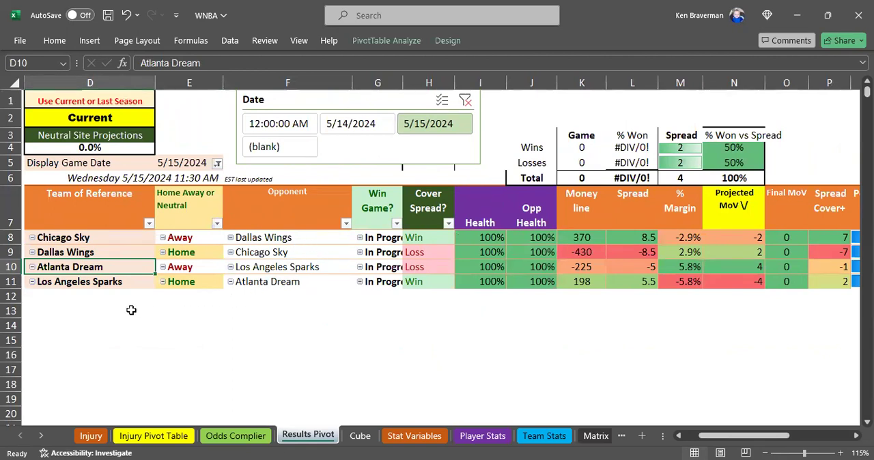
pyautogui.moveTo(234, 325)
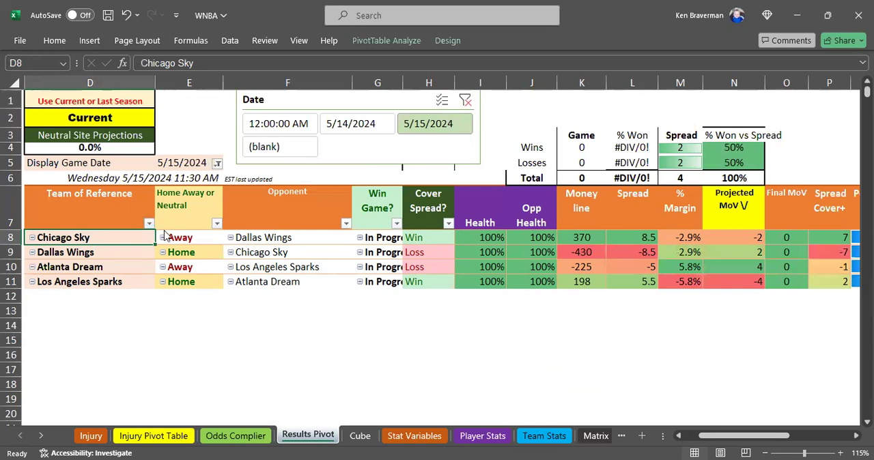
# Step: Sort by Team of Reference descending, then add 5/14/2024 to the date filter
pyautogui.click(149, 224)
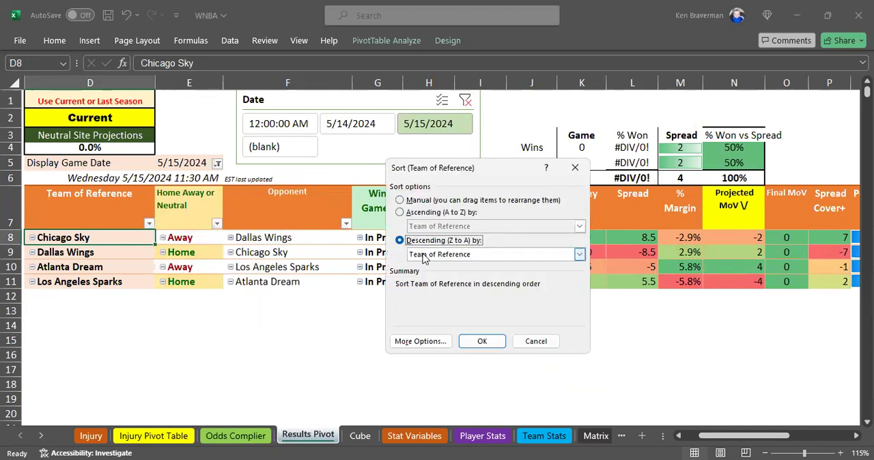
pyautogui.click(579, 254)
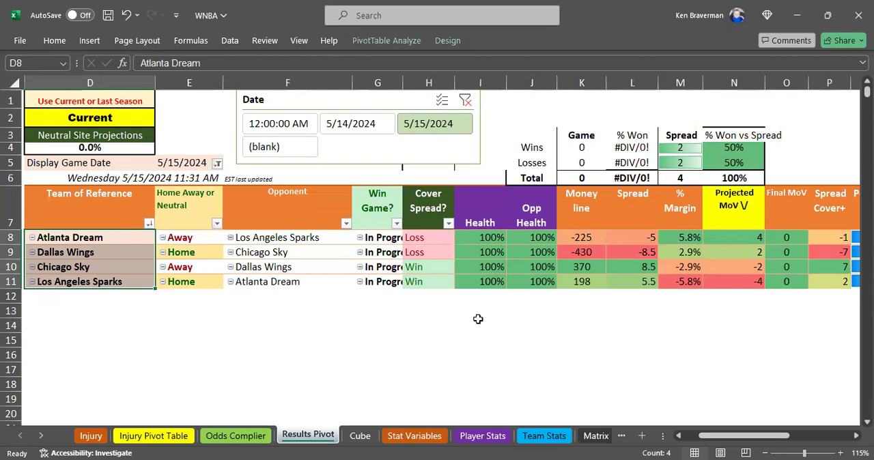
pyautogui.click(582, 236)
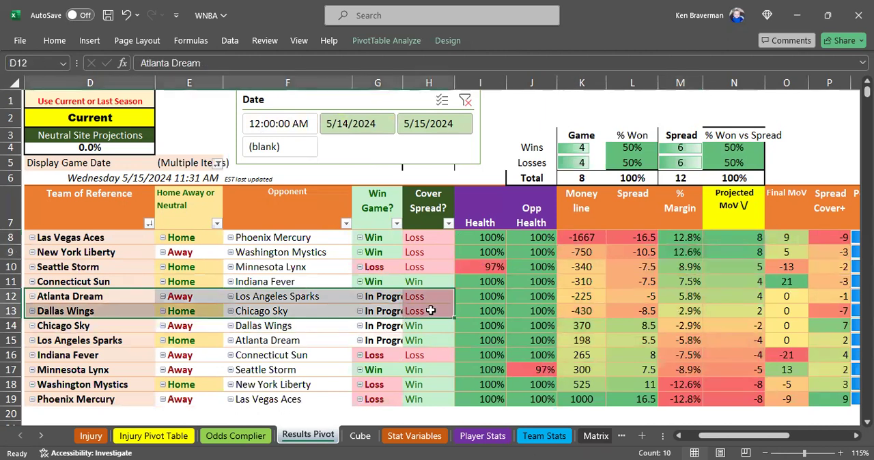
# Step: Compare Dallas Wings' -430, Chicago Sky's and Atlanta Dream's -225 money lines
pyautogui.moveTo(680, 236); pyautogui.dragTo(680, 311)
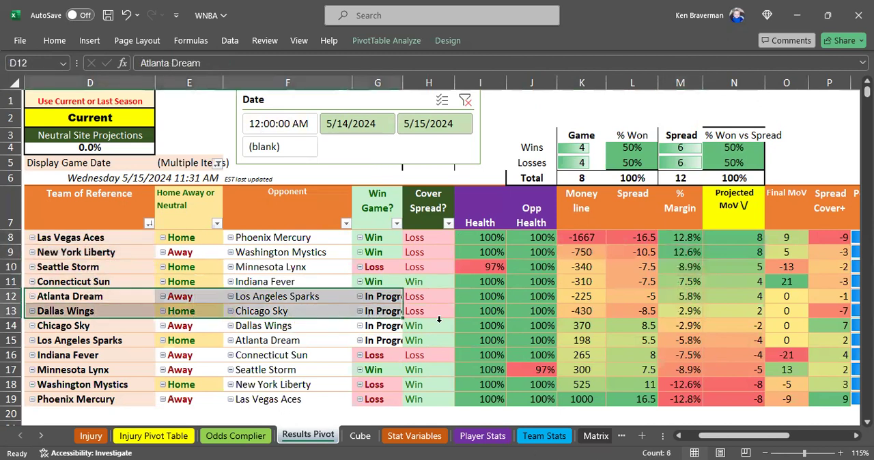
pyautogui.moveTo(96, 312)
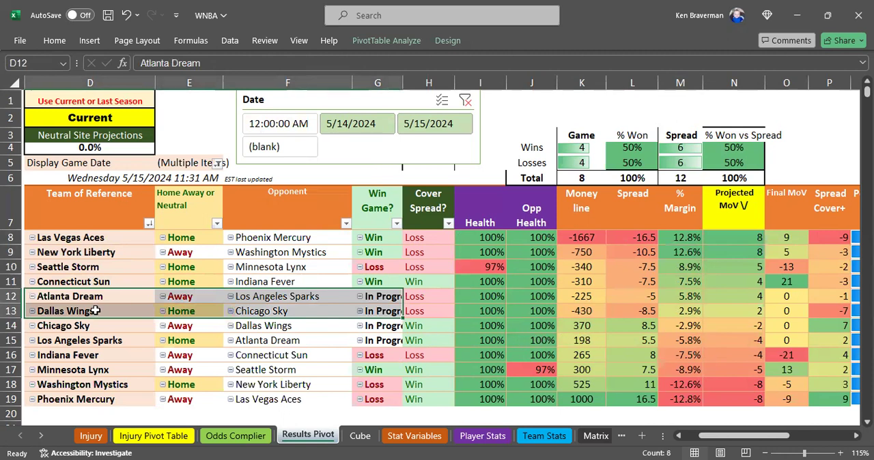
pyautogui.click(91, 311)
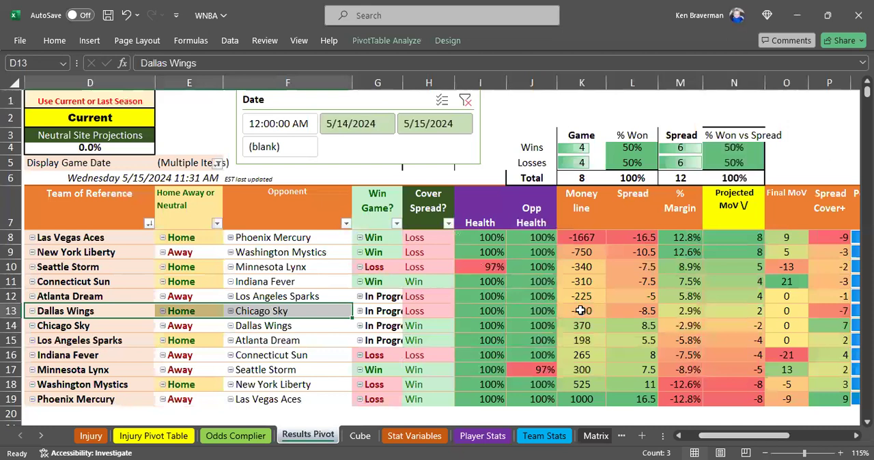
pyautogui.click(581, 312)
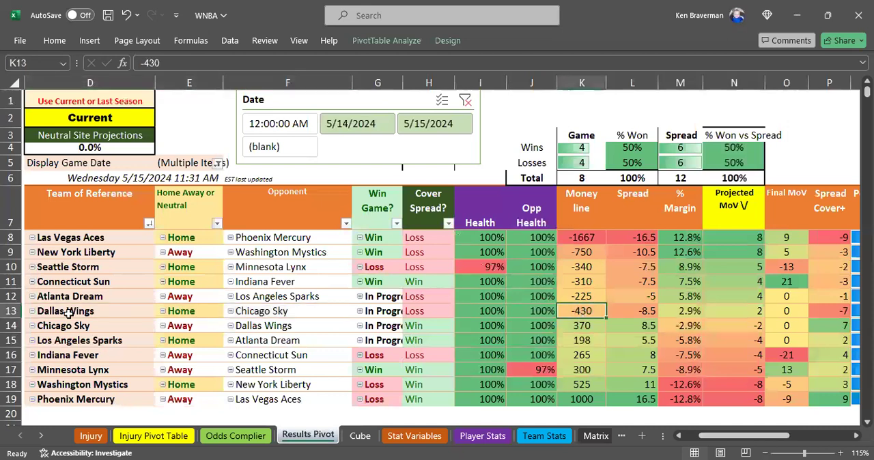
pyautogui.click(63, 325)
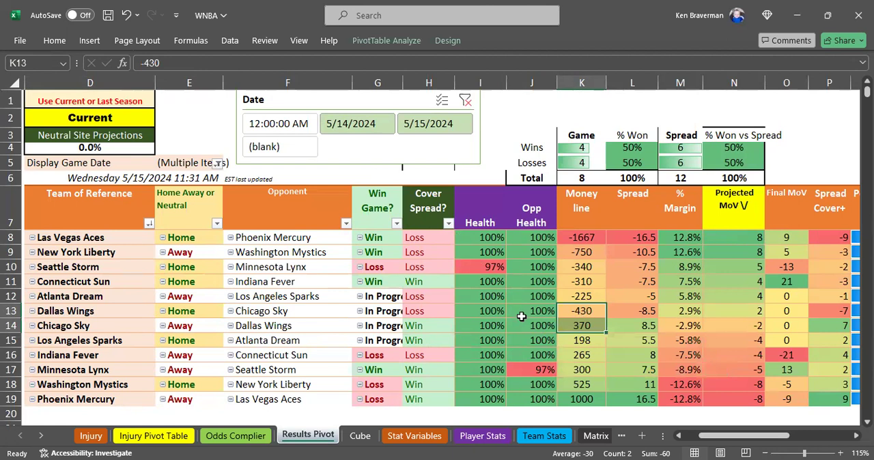
pyautogui.moveTo(543, 325)
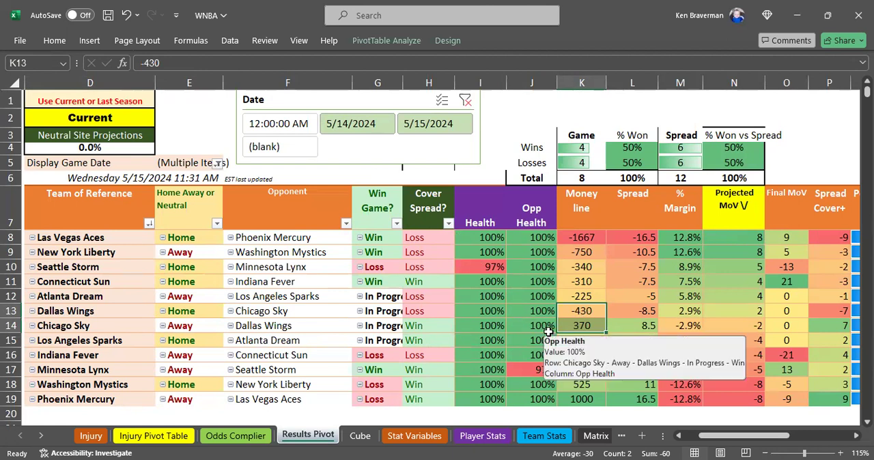
pyautogui.moveTo(498, 317)
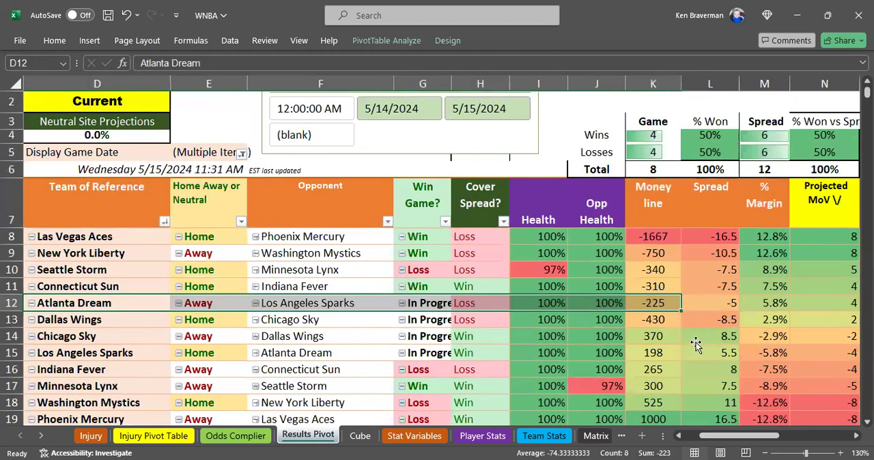
pyautogui.moveTo(653, 237)
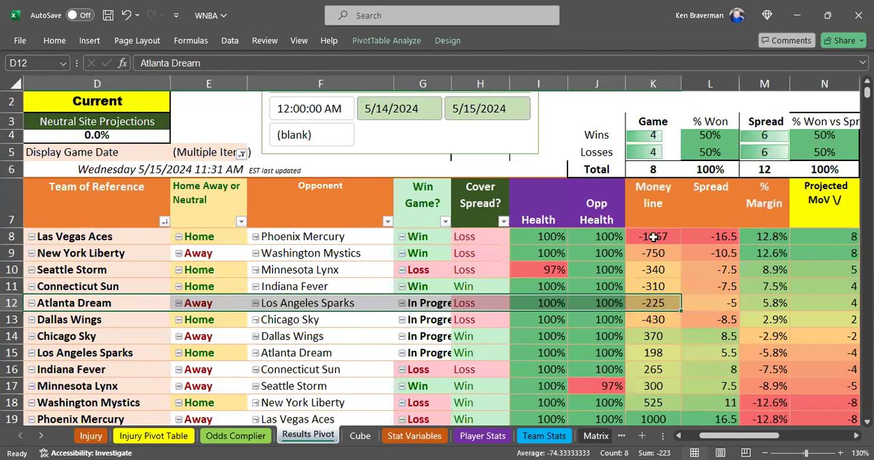
pyautogui.click(652, 303)
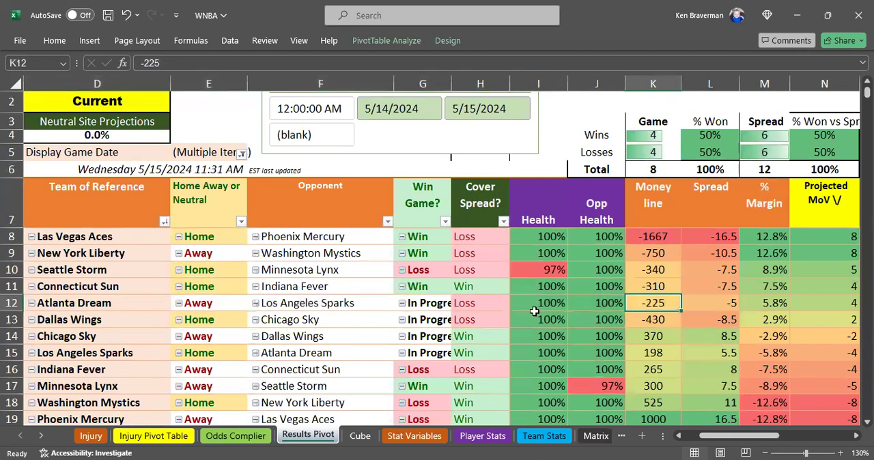
pyautogui.moveTo(649, 317)
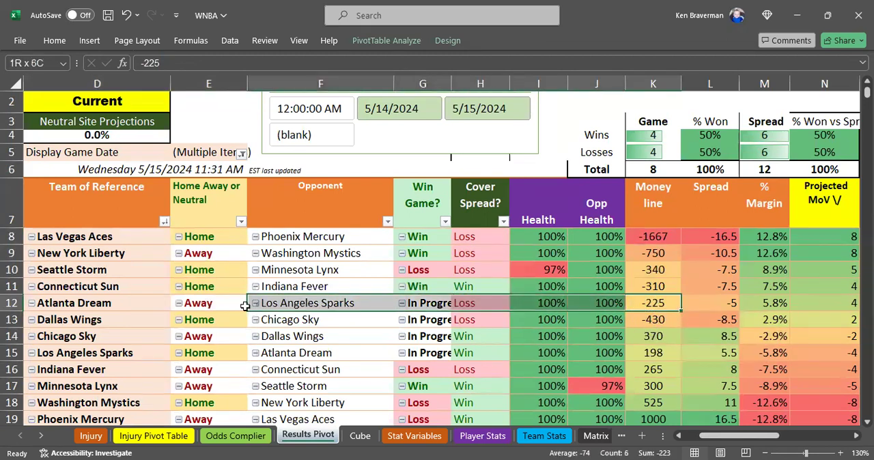
pyautogui.click(653, 303)
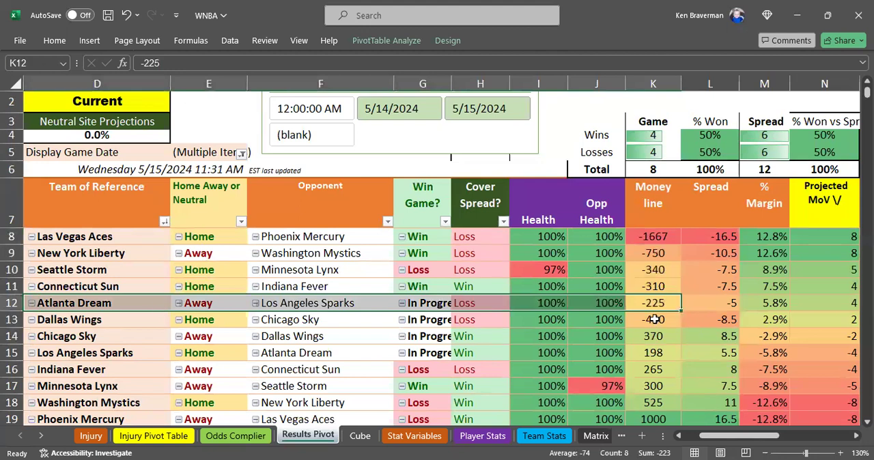
# Step: Check Chicago Sky's 8.5 spread and 370 money line, then go to the Injury Pivot Table
pyautogui.click(765, 303)
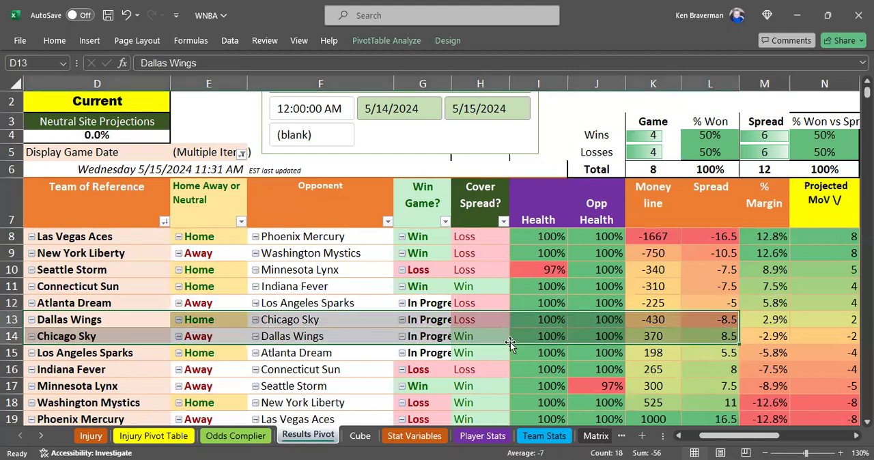
pyautogui.click(710, 335)
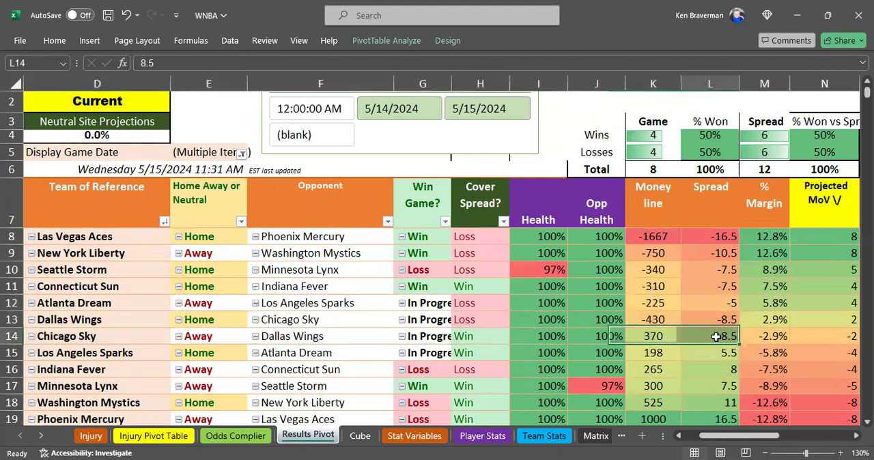
pyautogui.moveTo(680, 336)
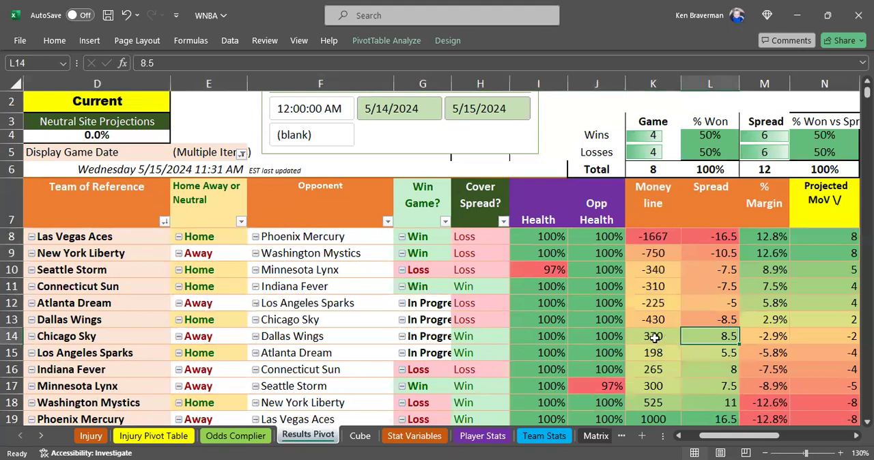
pyautogui.click(652, 336)
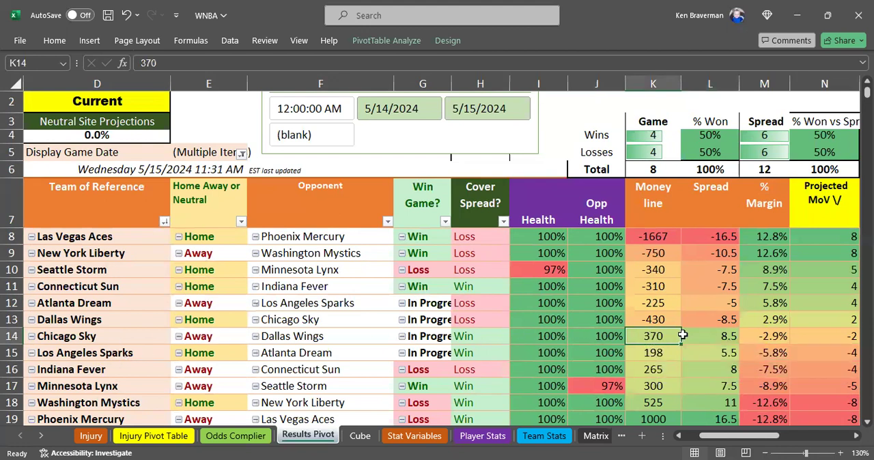
pyautogui.click(765, 320)
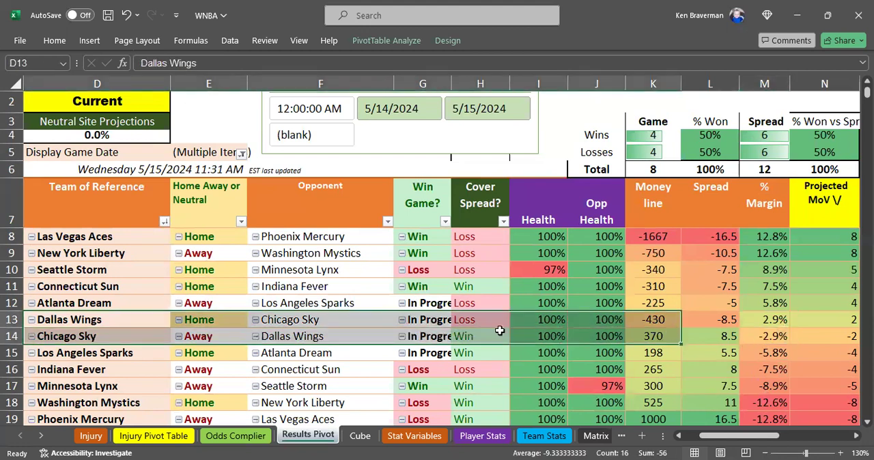
pyautogui.click(710, 336)
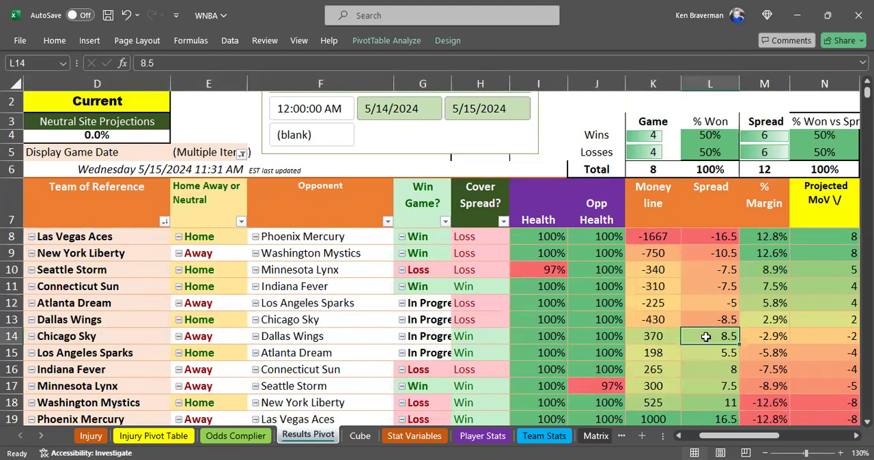
pyautogui.moveTo(685, 336)
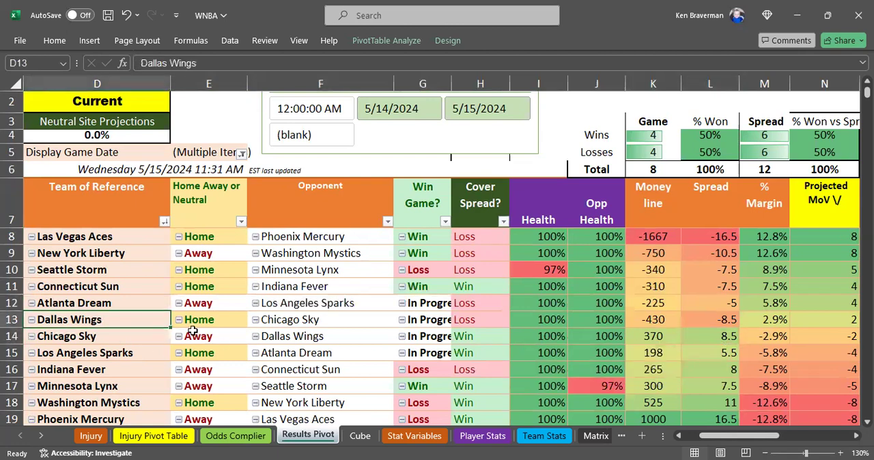
pyautogui.click(153, 436)
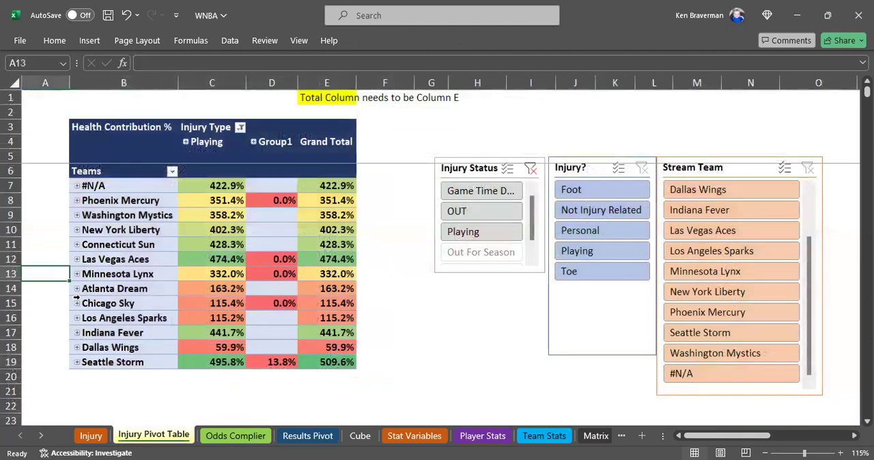
# Step: Expand Chicago Sky's injured players on the injury pivot, then go to Player Stats
pyautogui.click(77, 303)
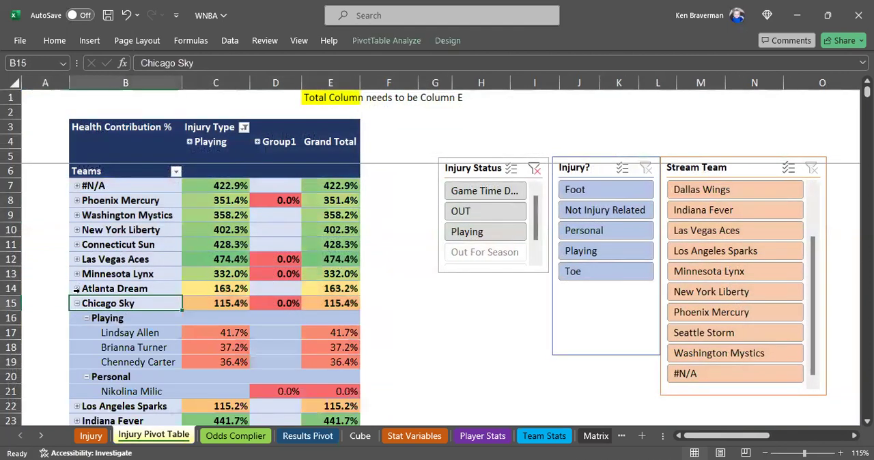
pyautogui.scroll(-3)
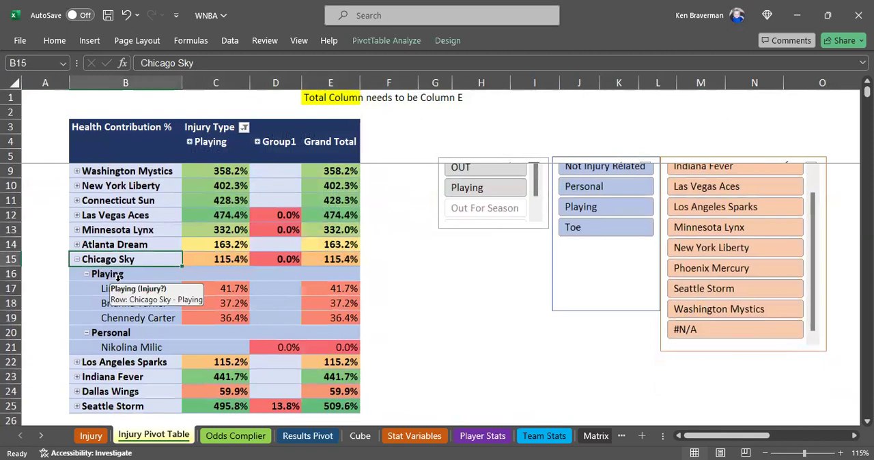
pyautogui.moveTo(276, 361)
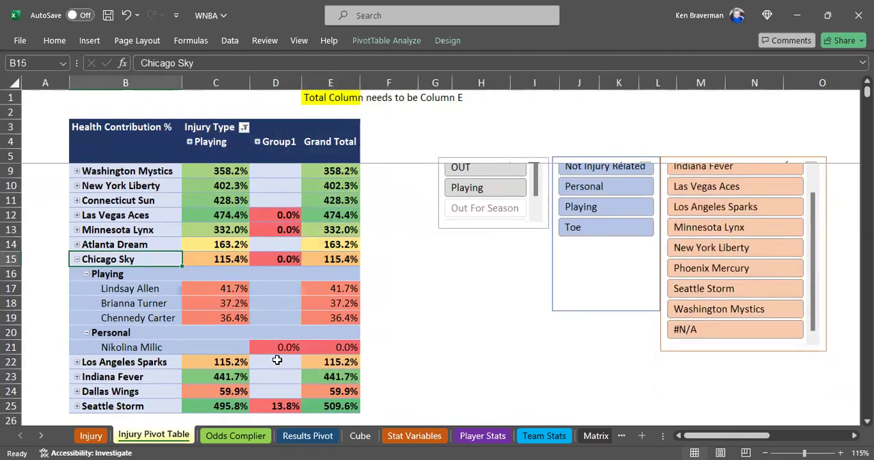
pyautogui.moveTo(198, 310)
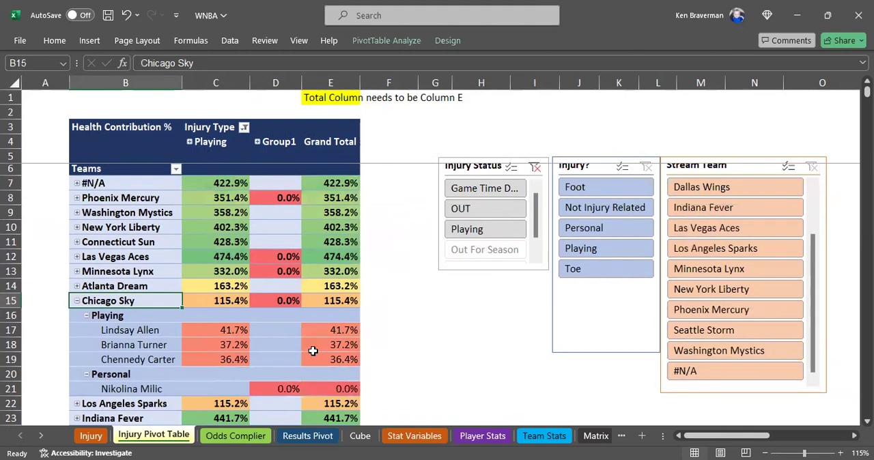
pyautogui.click(482, 436)
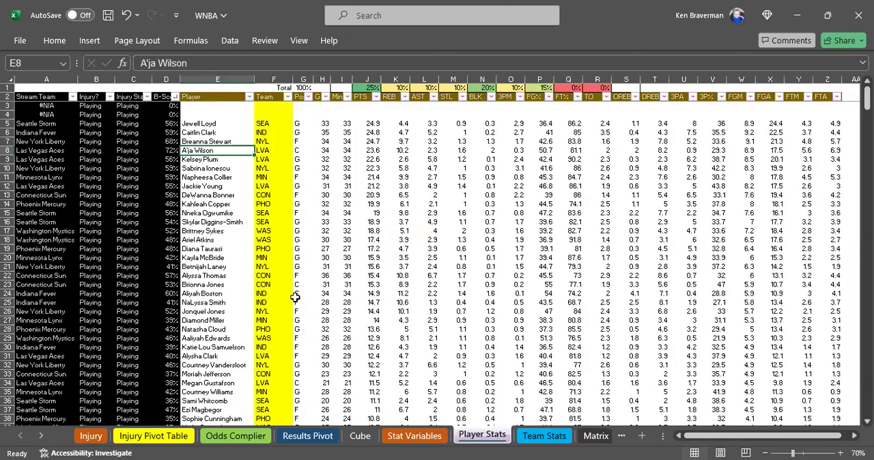
pyautogui.moveTo(275, 260)
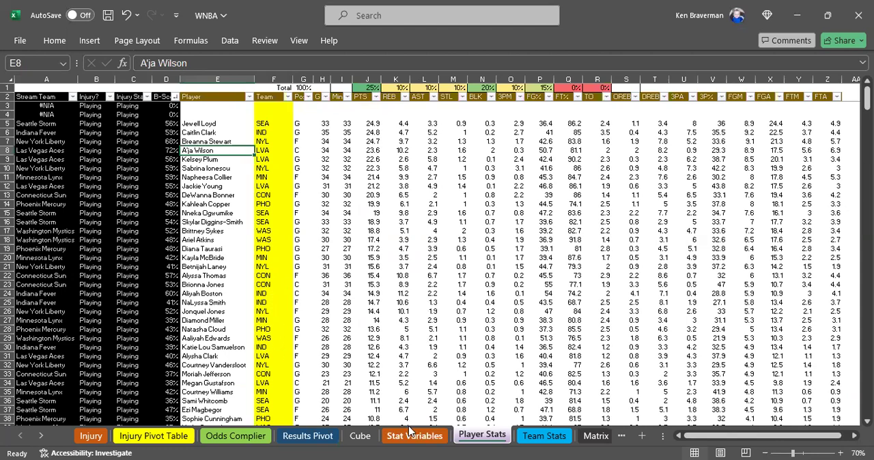
# Step: Glance at the Team Stats sheet, then return to the Injury Pivot Table with Chicago Sky expanded
pyautogui.click(543, 435)
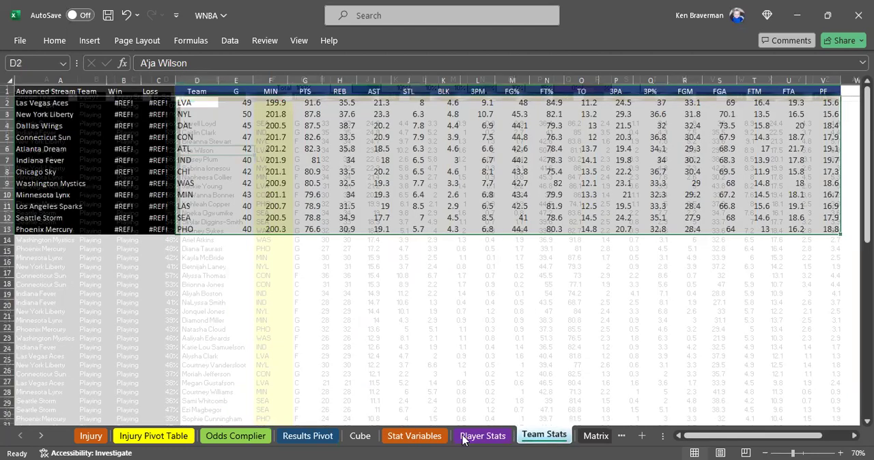
pyautogui.click(153, 435)
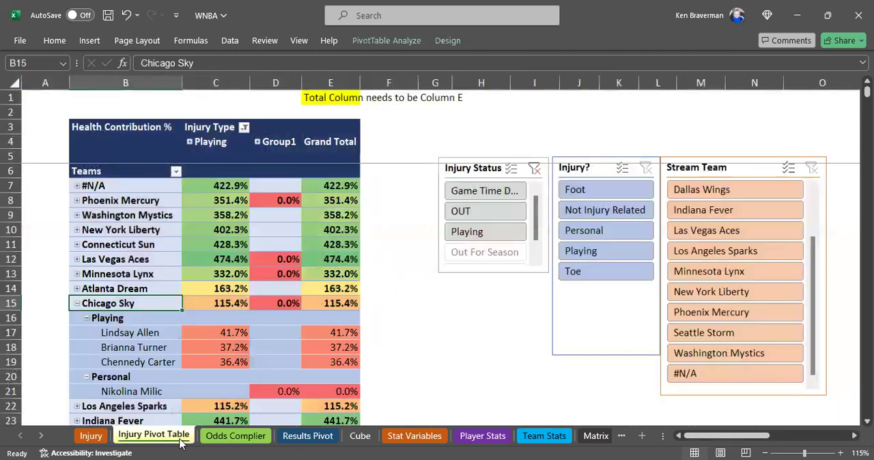
pyautogui.moveTo(256, 148)
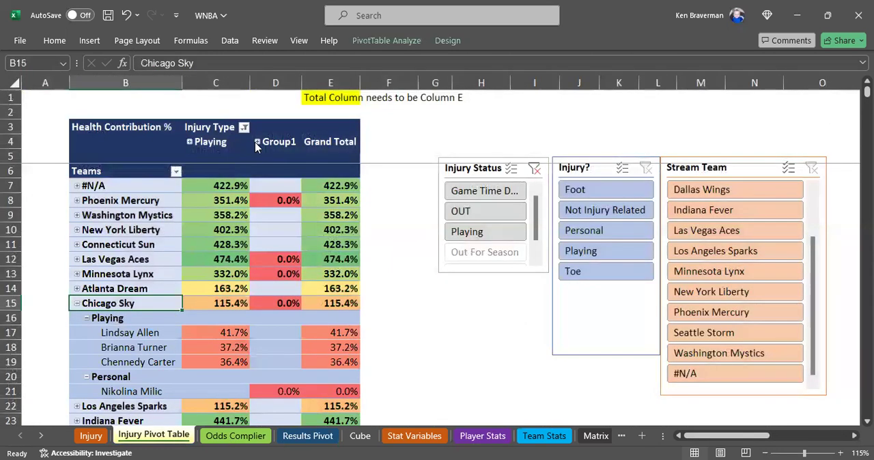
# Step: Expand Group1 into OUT and Game Time Decision and inspect Nikolina Milic's personal-injury value
pyautogui.click(258, 141)
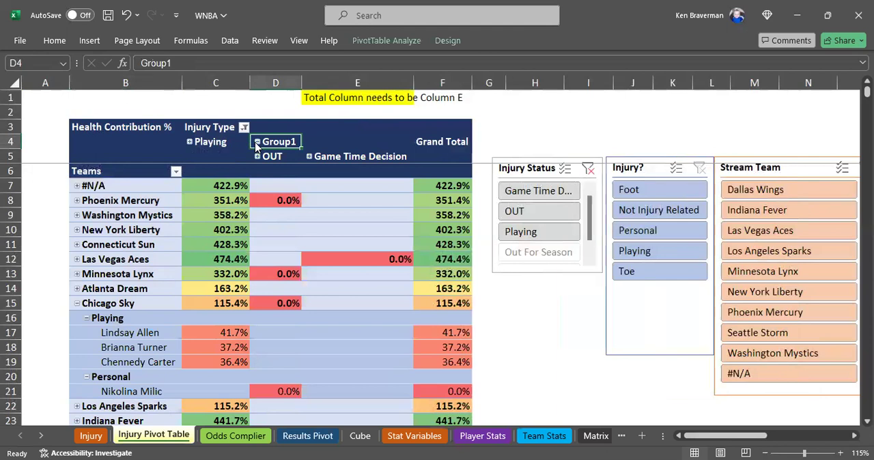
pyautogui.scroll(-3)
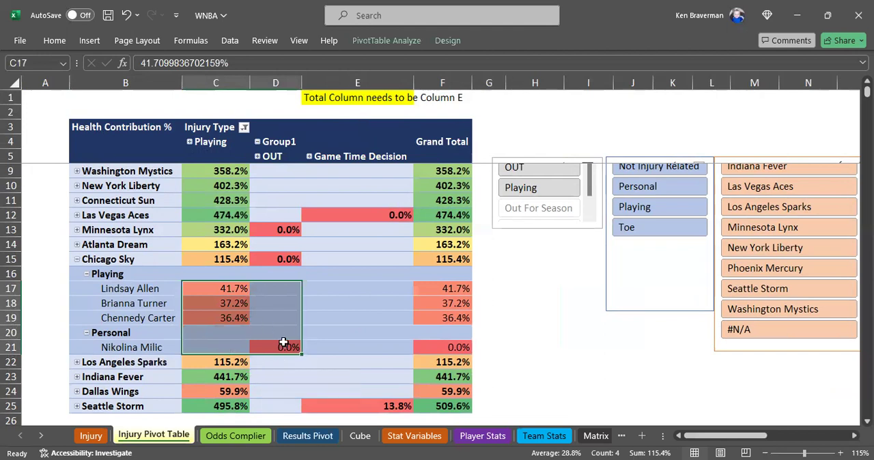
pyautogui.click(276, 347)
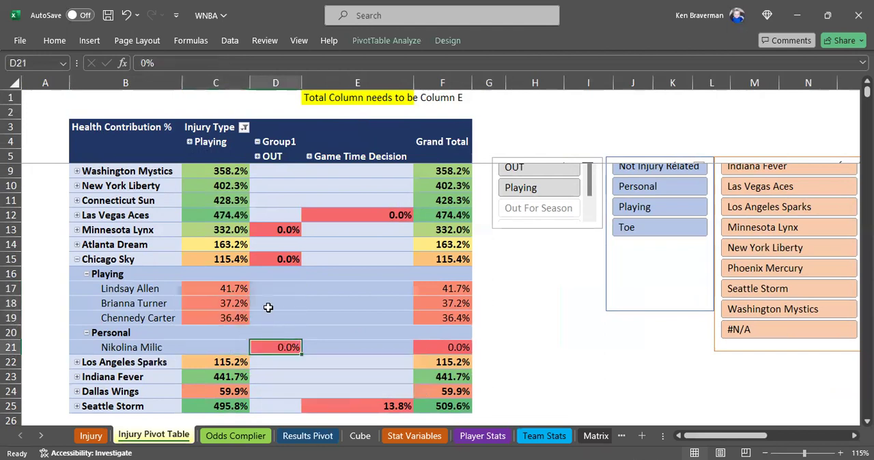
pyautogui.moveTo(590, 229)
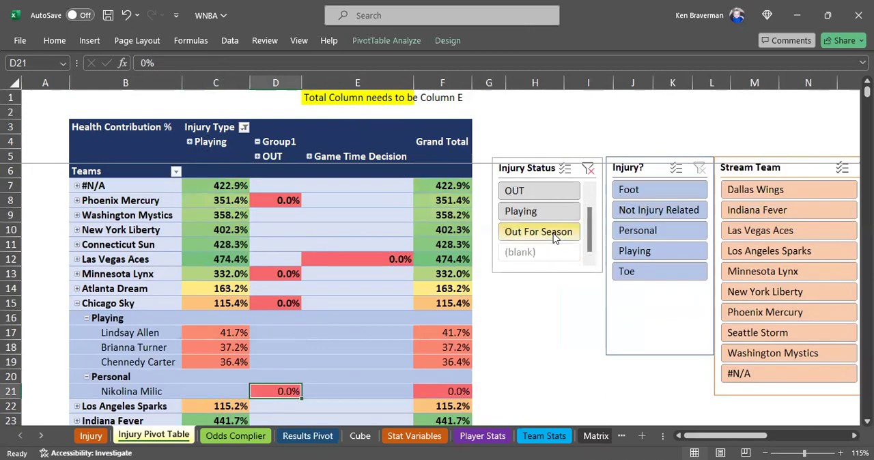
pyautogui.moveTo(541, 243)
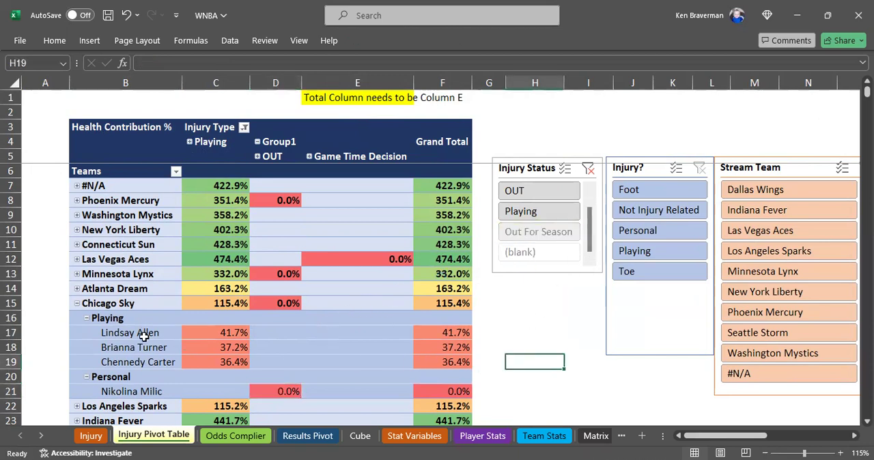
# Step: Select the three playing Chicago Sky players' values, show the PivotTable field list, and move to Stat Variables
pyautogui.moveTo(129, 333); pyautogui.dragTo(232, 362)
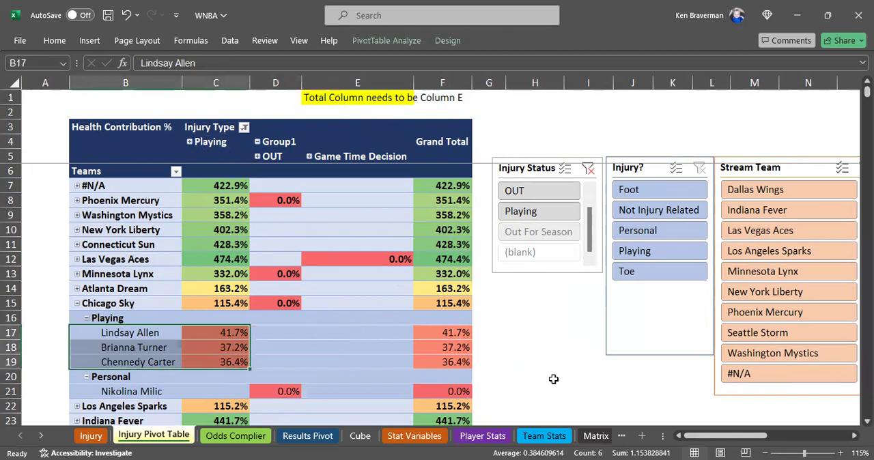
pyautogui.rightClick(234, 347)
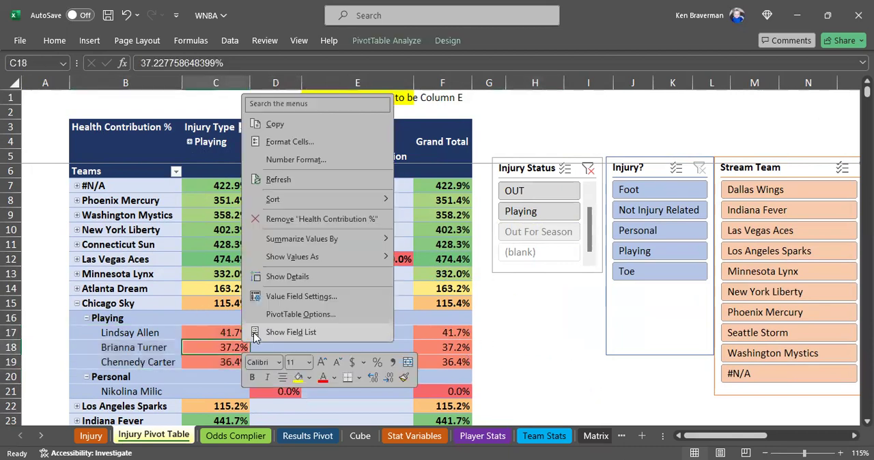
pyautogui.click(291, 332)
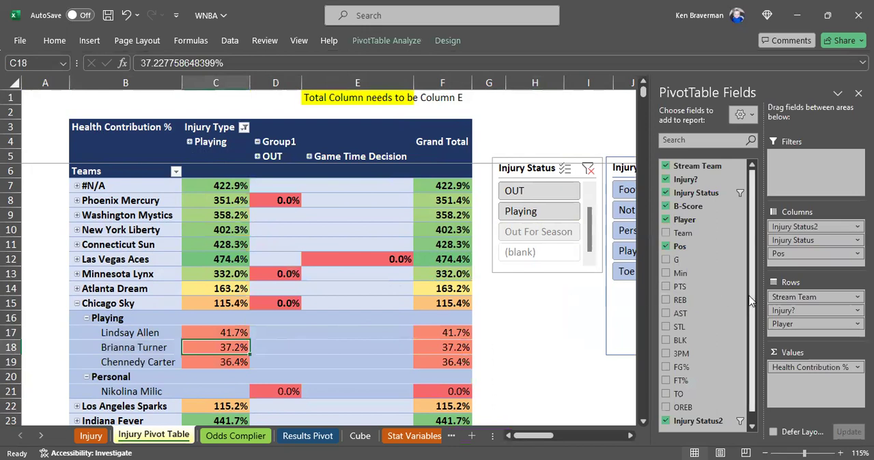
pyautogui.moveTo(470, 373)
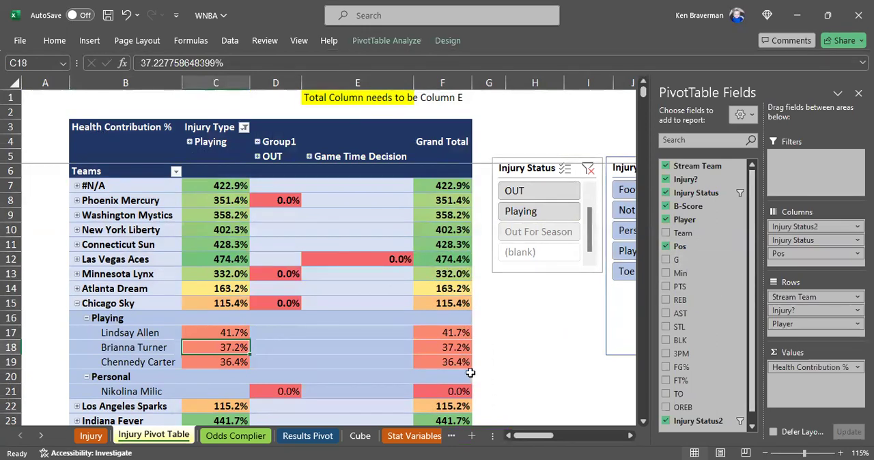
pyautogui.click(380, 436)
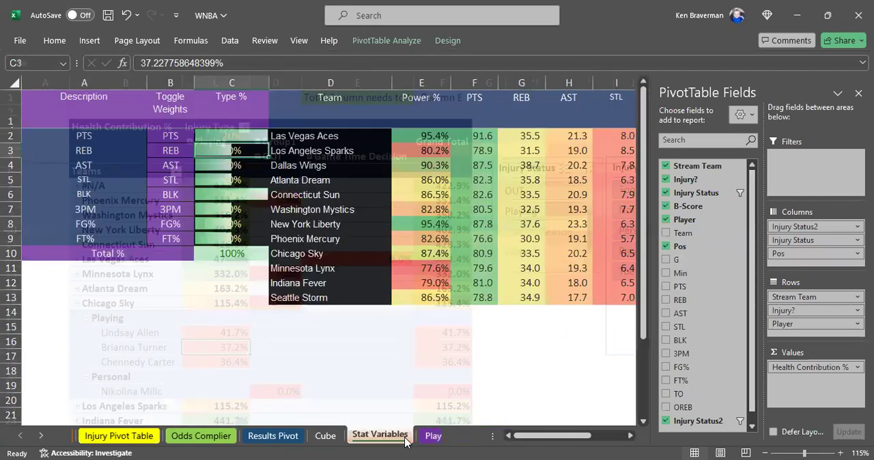
# Step: Review Stat Variables and Player Stats, return to the Injury Pivot Table and close the field list
pyautogui.click(379, 436)
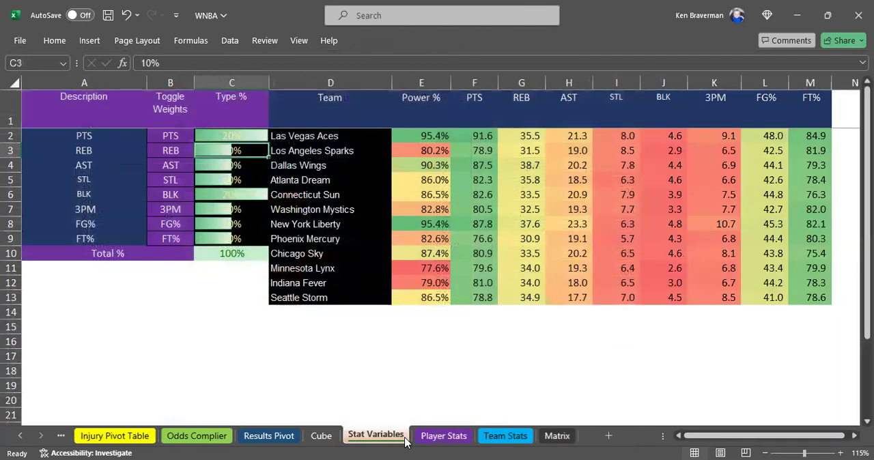
pyautogui.click(443, 435)
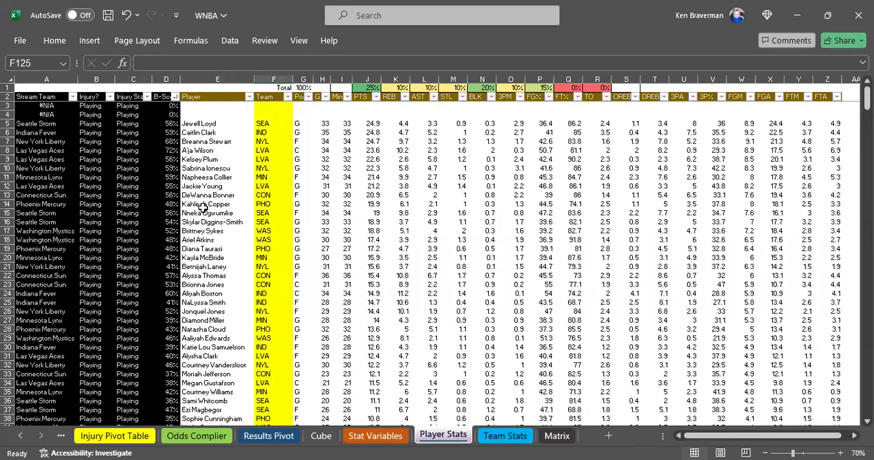
pyautogui.click(115, 435)
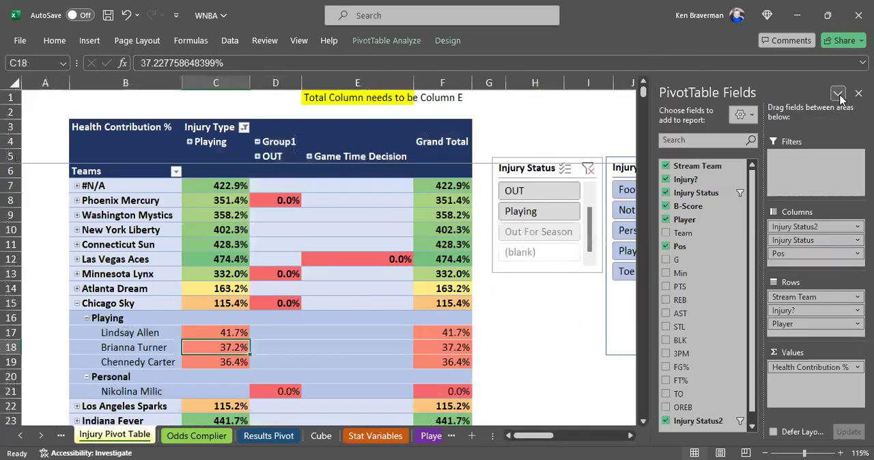
pyautogui.click(839, 93)
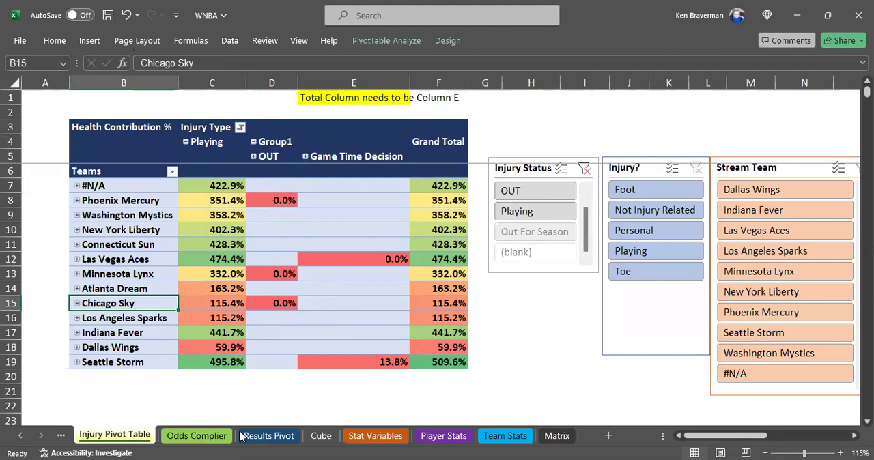
# Step: On the WNBA Results Pivot, pick out the Chicago Sky game row among the 5/14–5/15 games
pyautogui.click(268, 435)
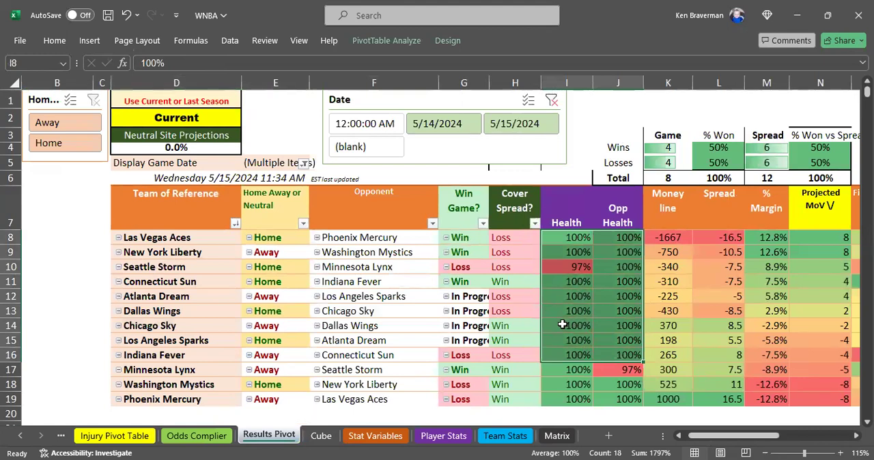
pyautogui.moveTo(204, 316)
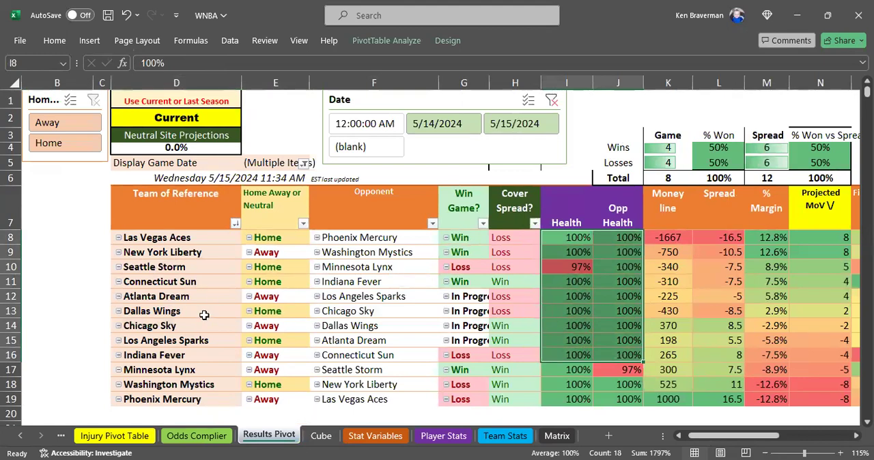
pyautogui.click(176, 325)
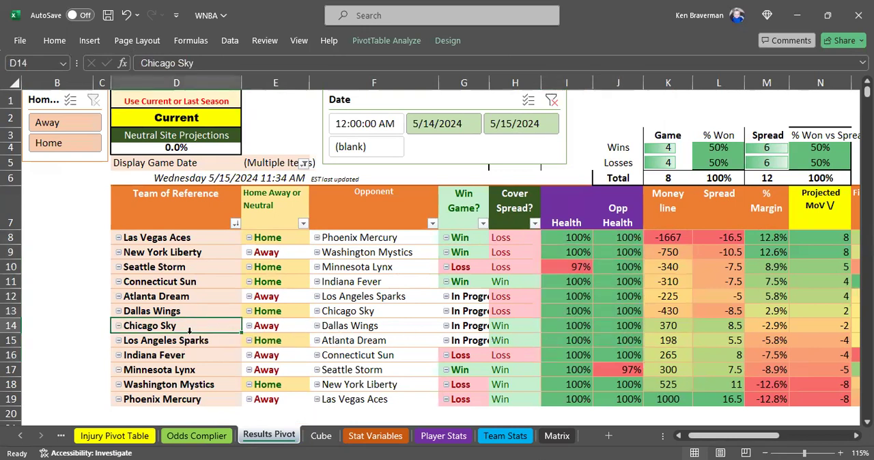
pyautogui.moveTo(647, 325)
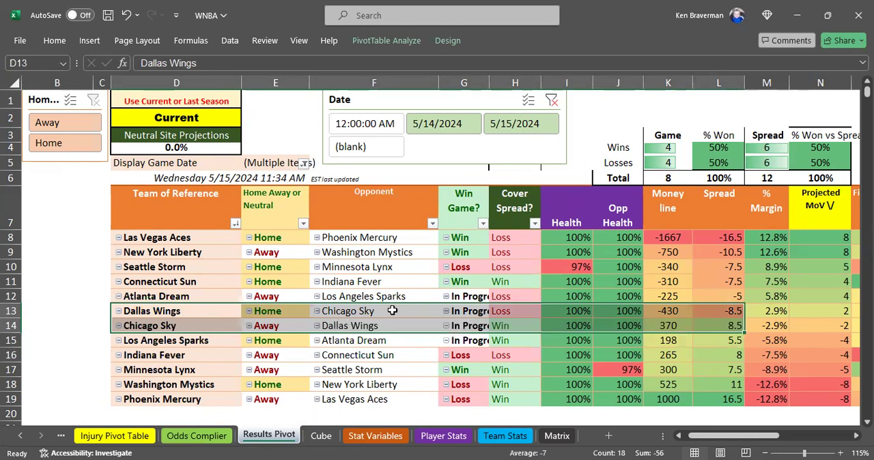
pyautogui.moveTo(399, 282)
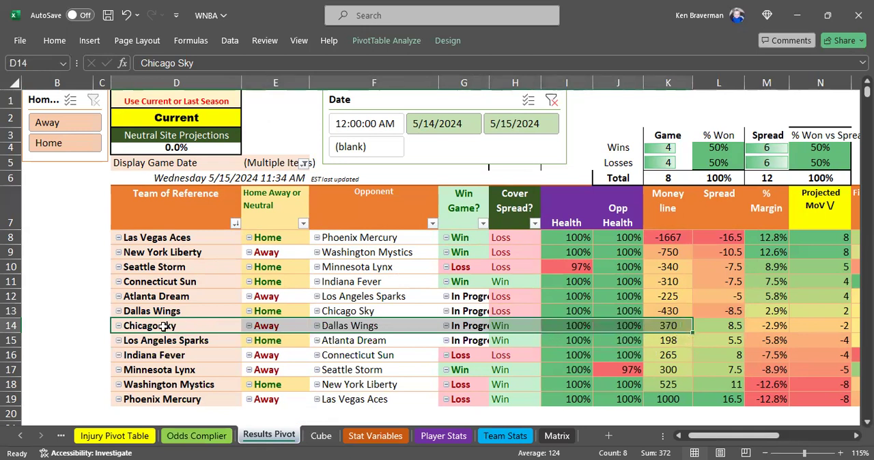
pyautogui.moveTo(430, 335)
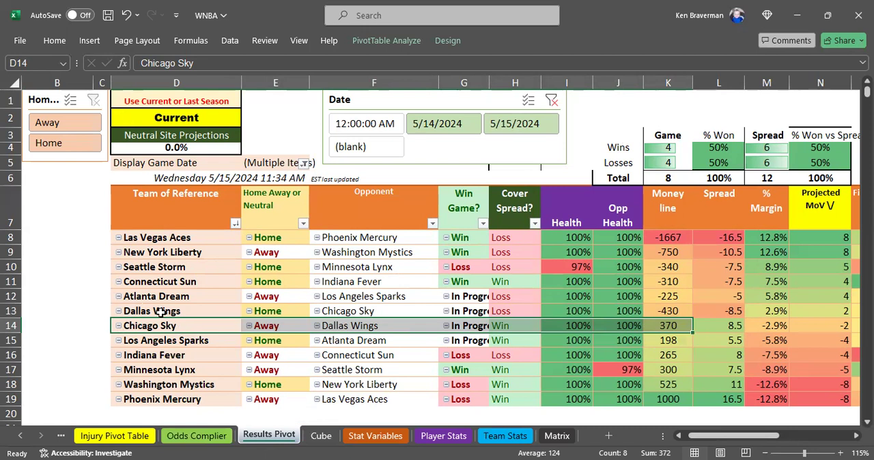
pyautogui.click(176, 311)
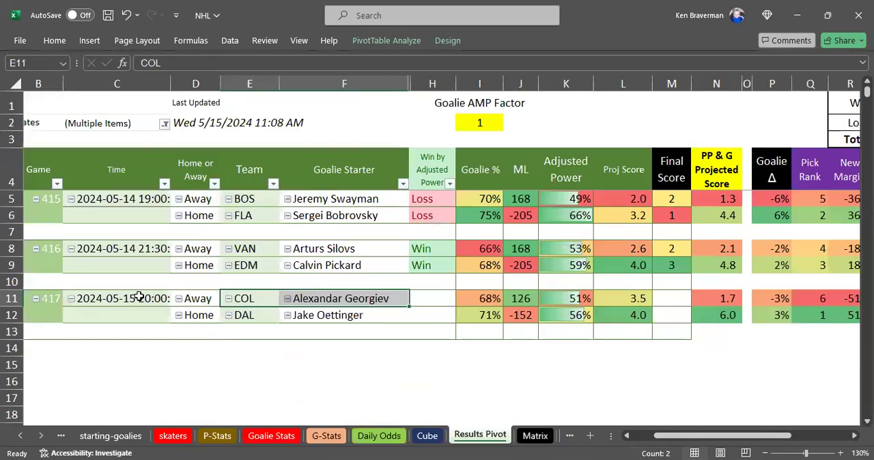
# Step: Check game 417's May 15 8:00 PM Colorado–Dallas start time on the NHL Results Pivot
pyautogui.click(117, 298)
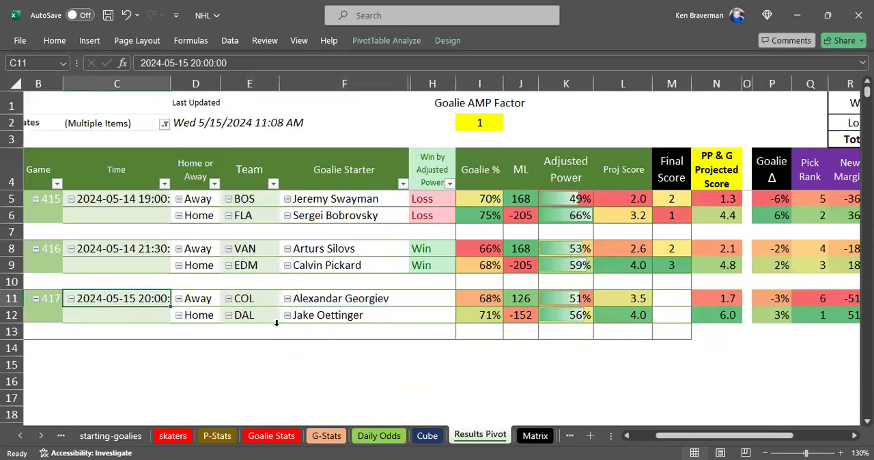
pyautogui.moveTo(278, 366)
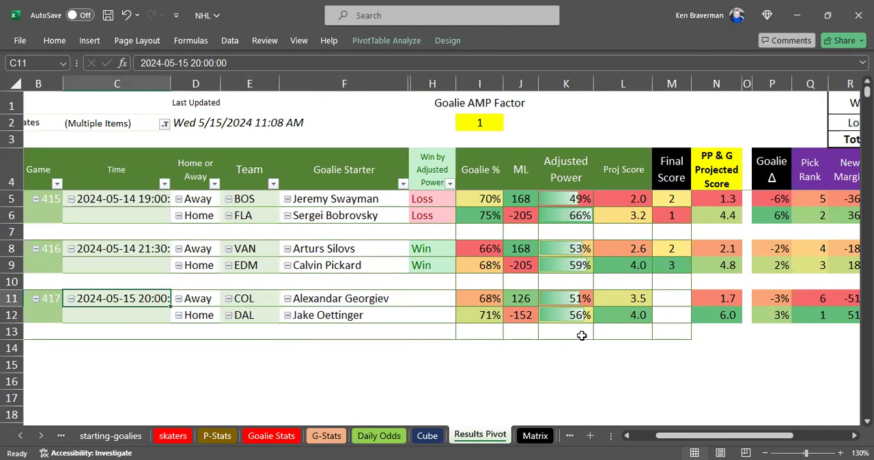
pyautogui.moveTo(606, 329)
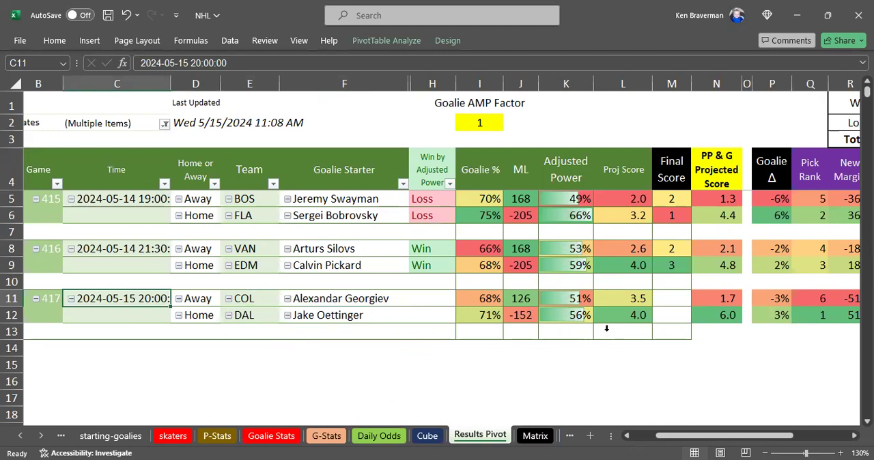